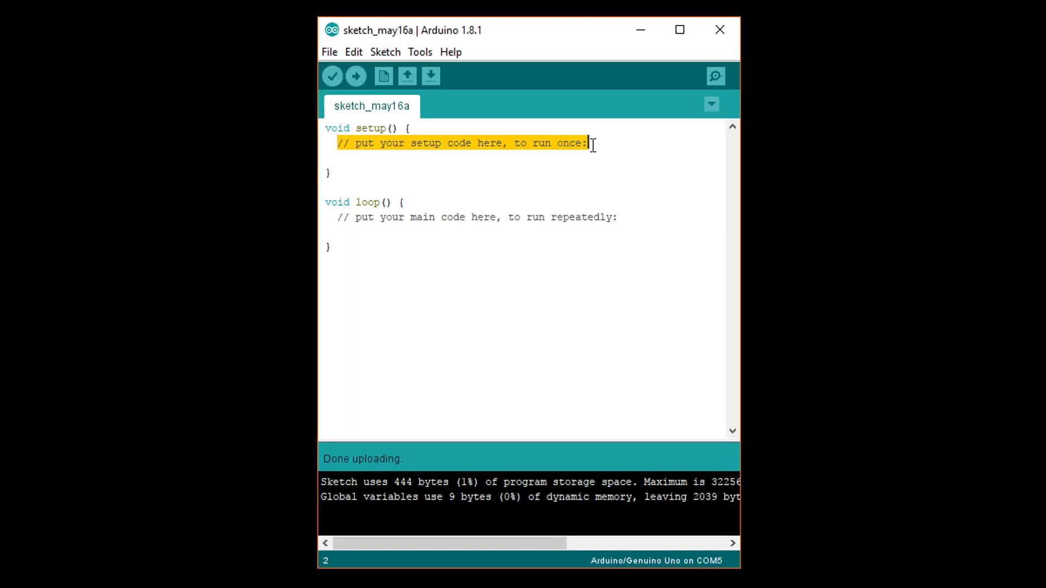
- Start serial at 9600 baud in setup and declare int a = 2 and b = 9
type("Serial.be")
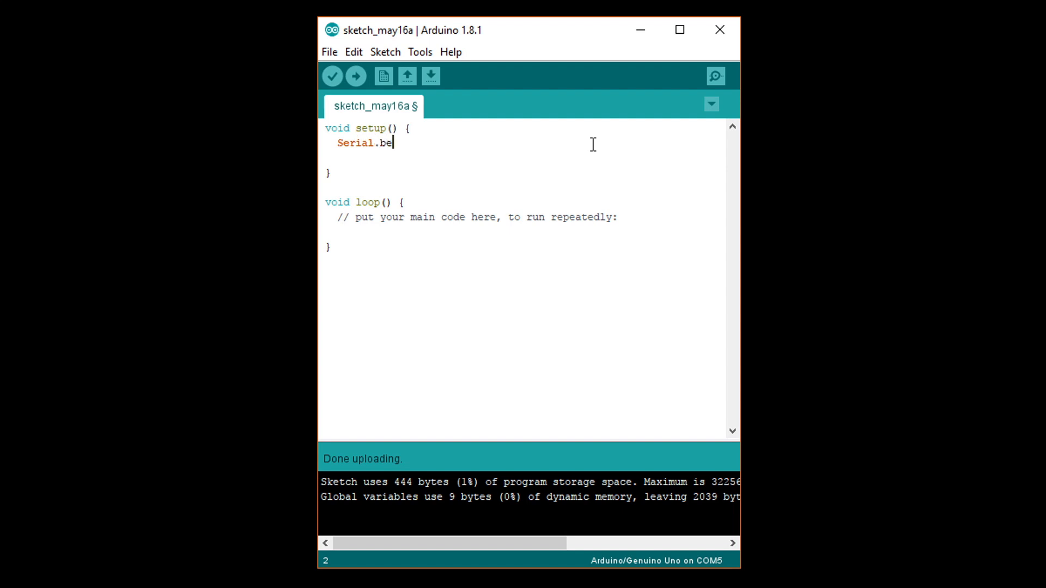
type("gin(96")
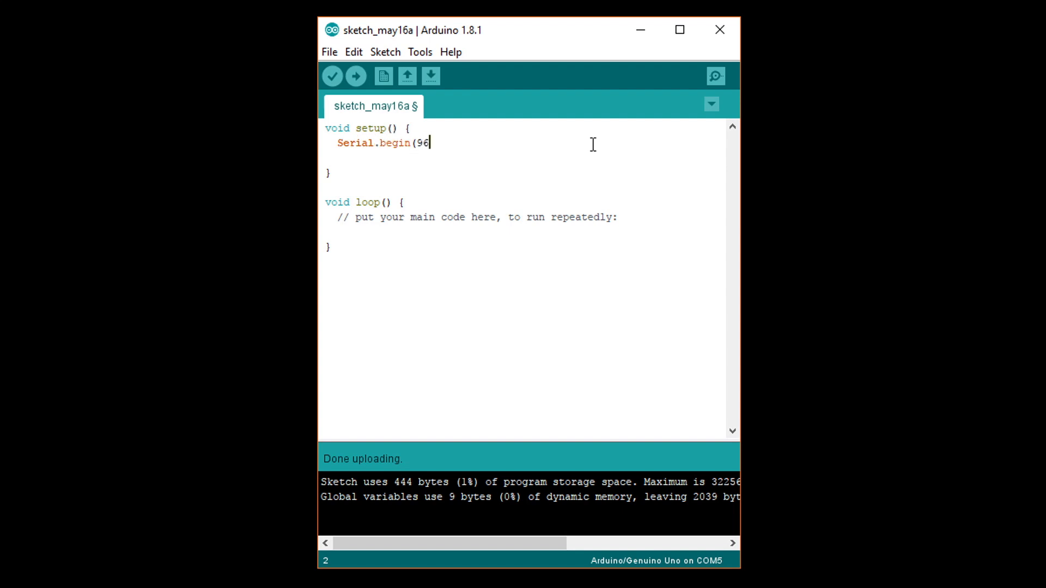
type("00);")
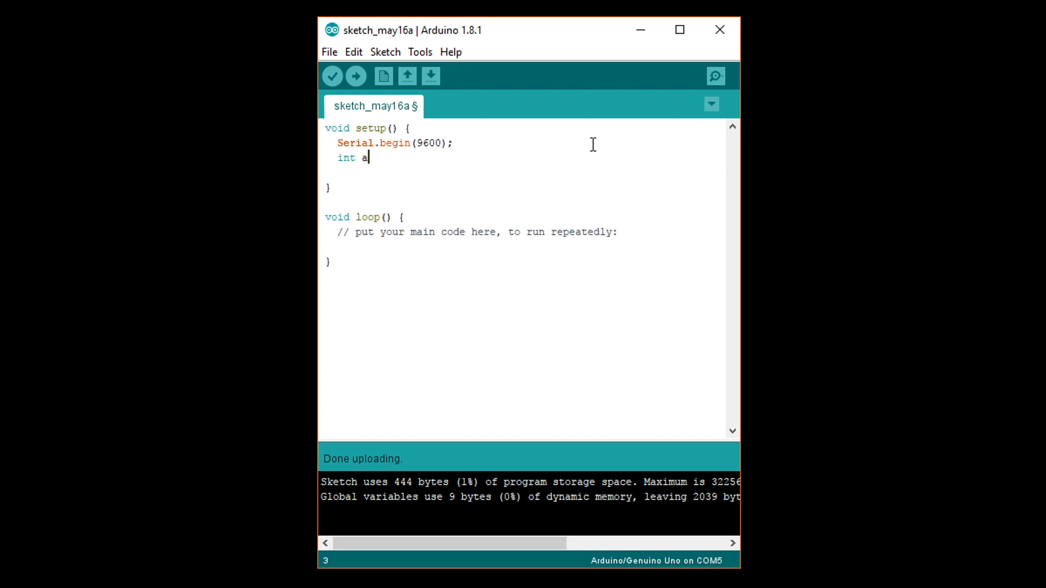
type("= 2;")
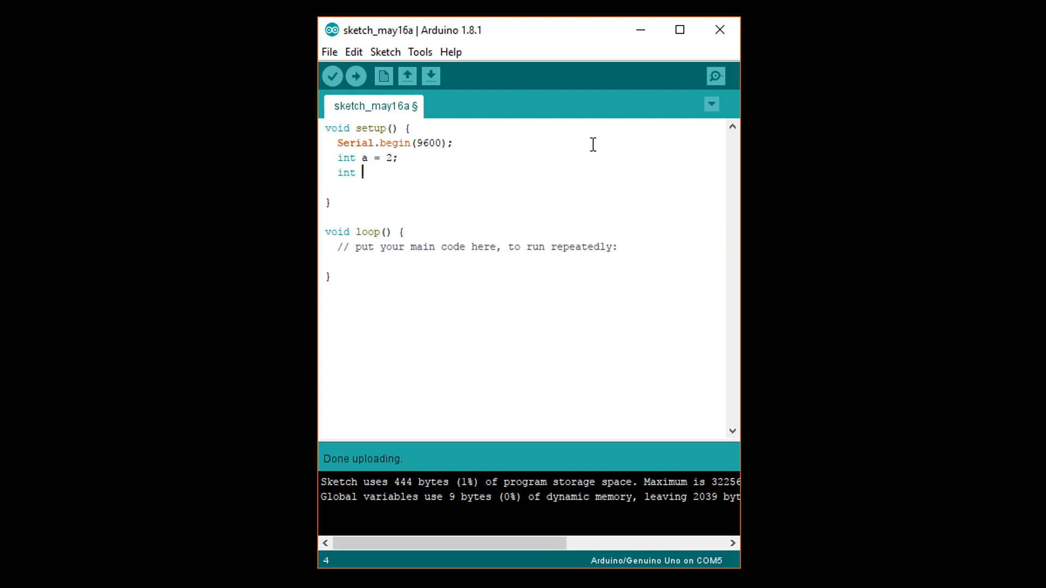
type("b = 9;")
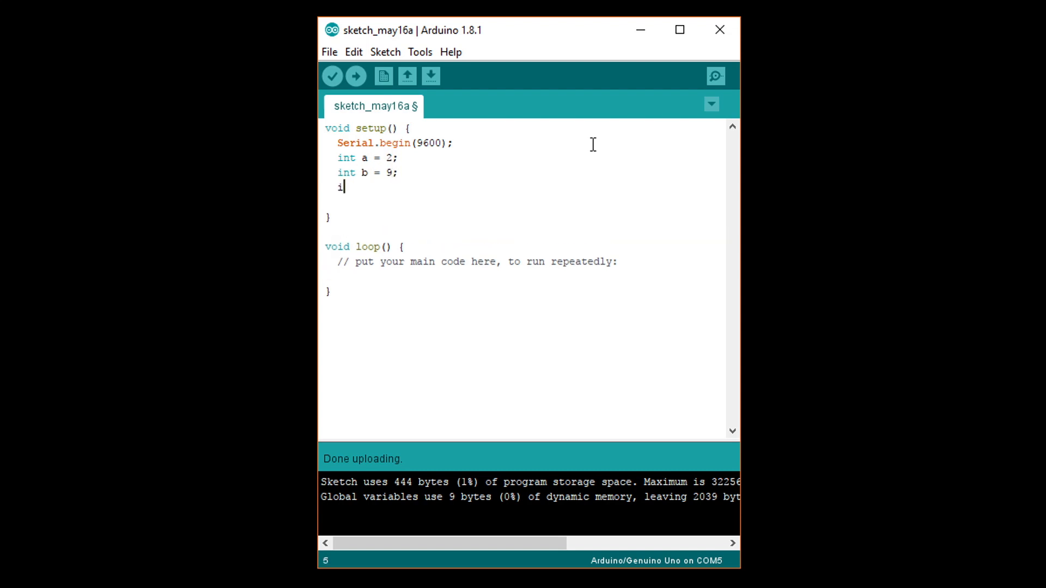
- Add an if/else testing (a == 2) && (b < 10) that prints "True" or "False"
type("f ( (a == 2) && (")
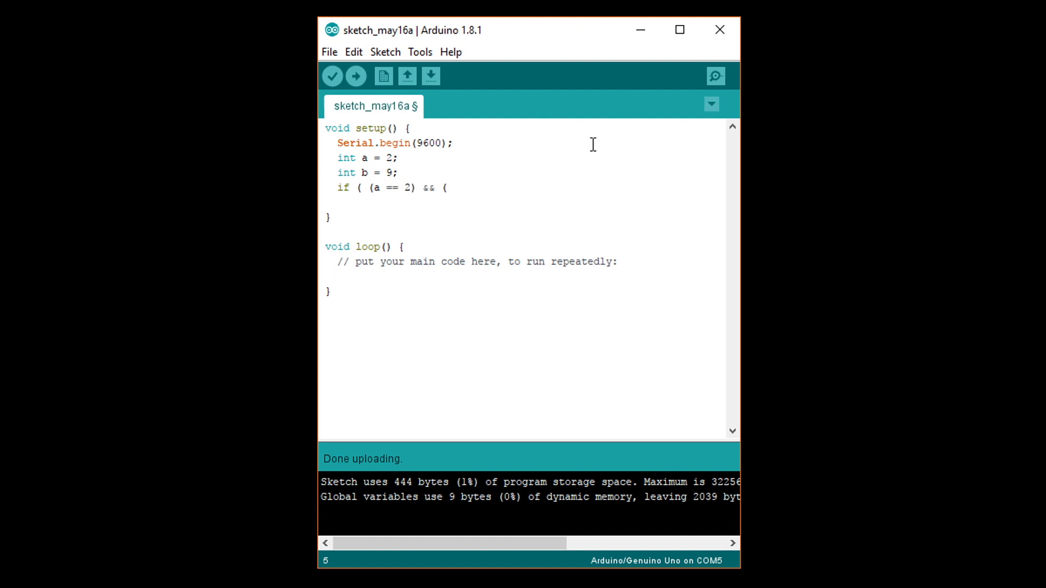
type("b")
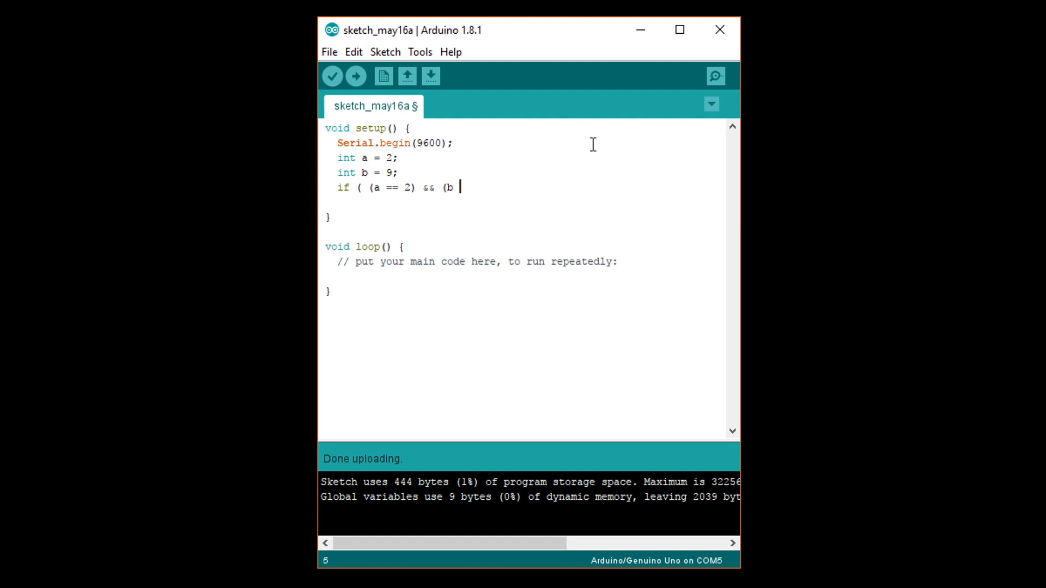
type("< 10) ) {")
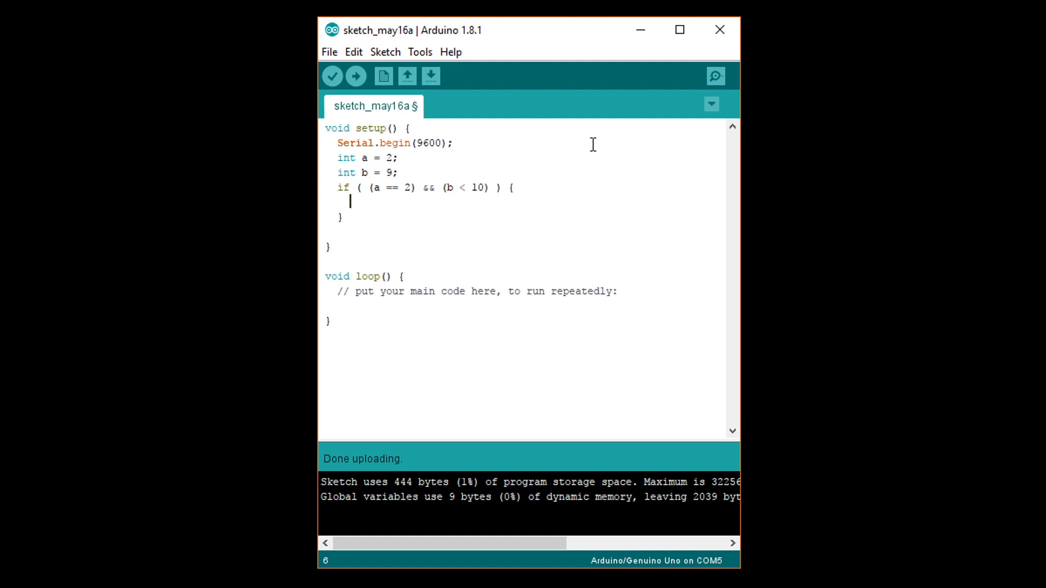
type("Serial.pr")
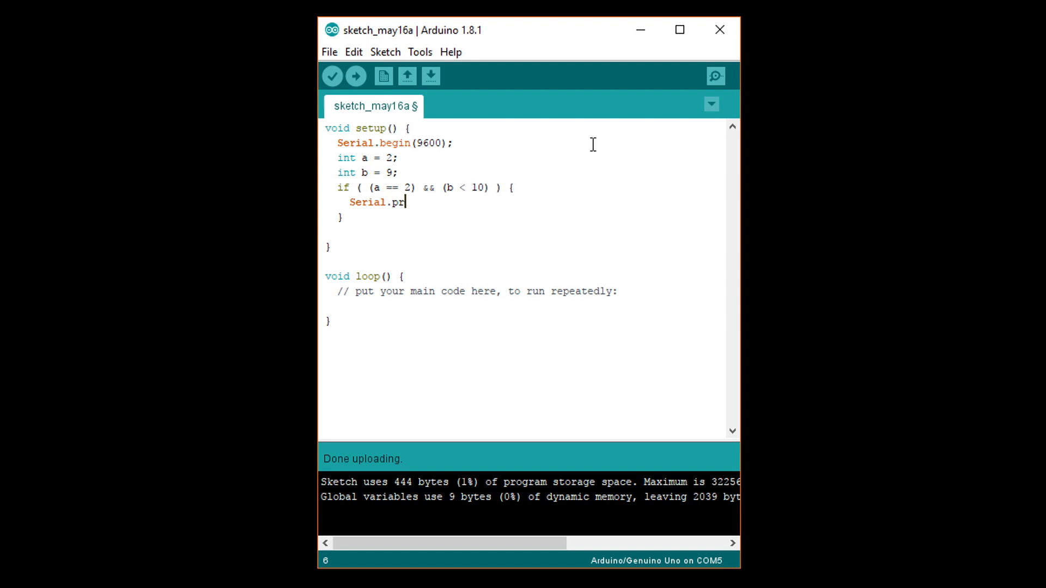
type("intln(\"True")
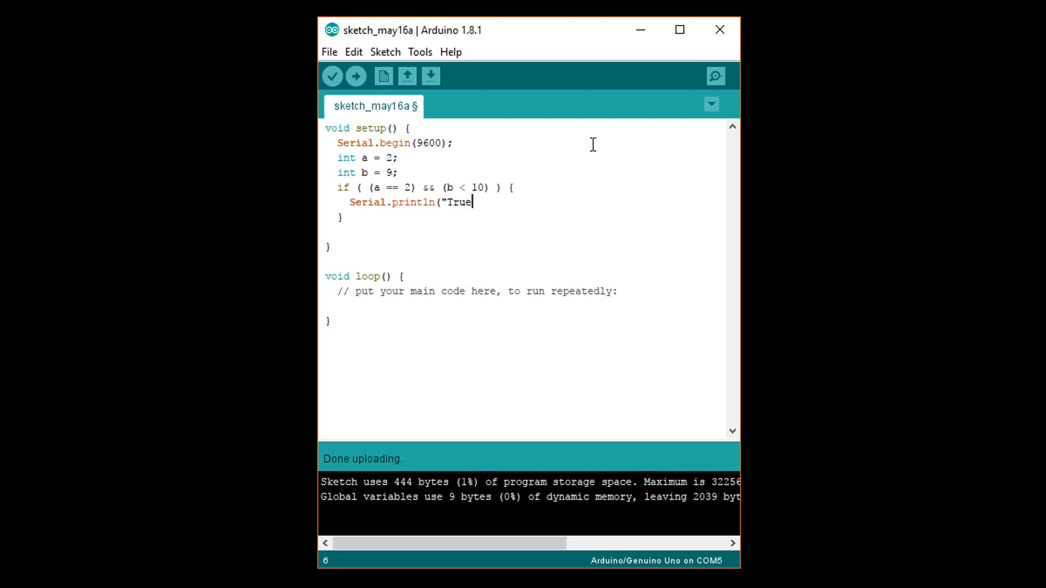
type("\");")
type("Serial")
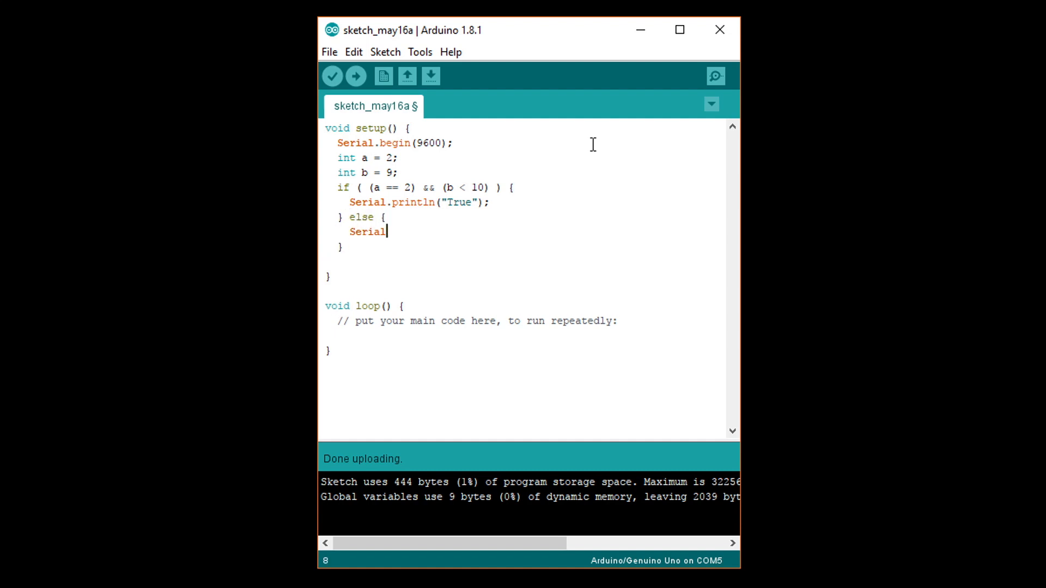
type(".println(")
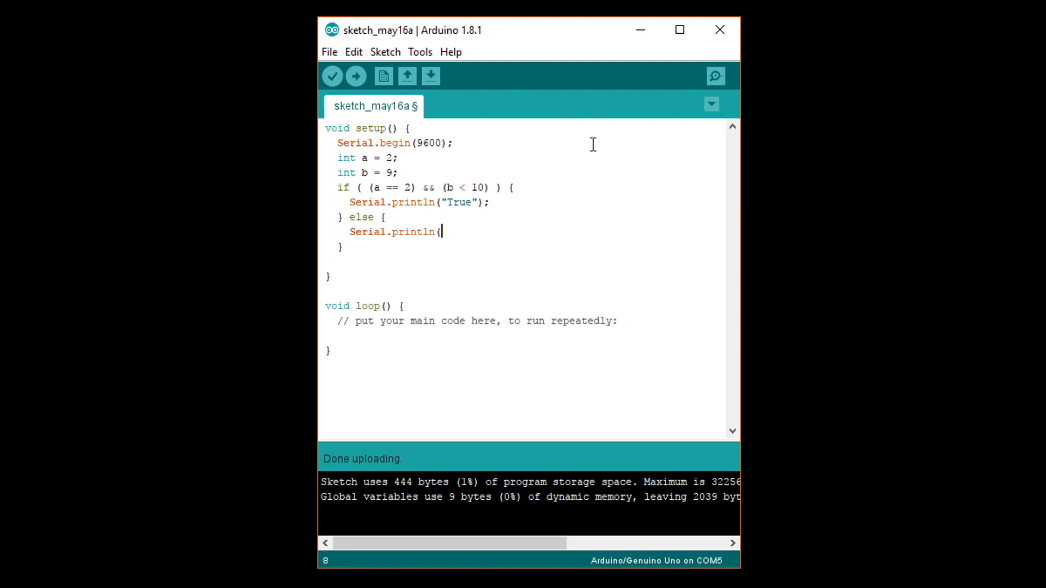
type("\"False\"")
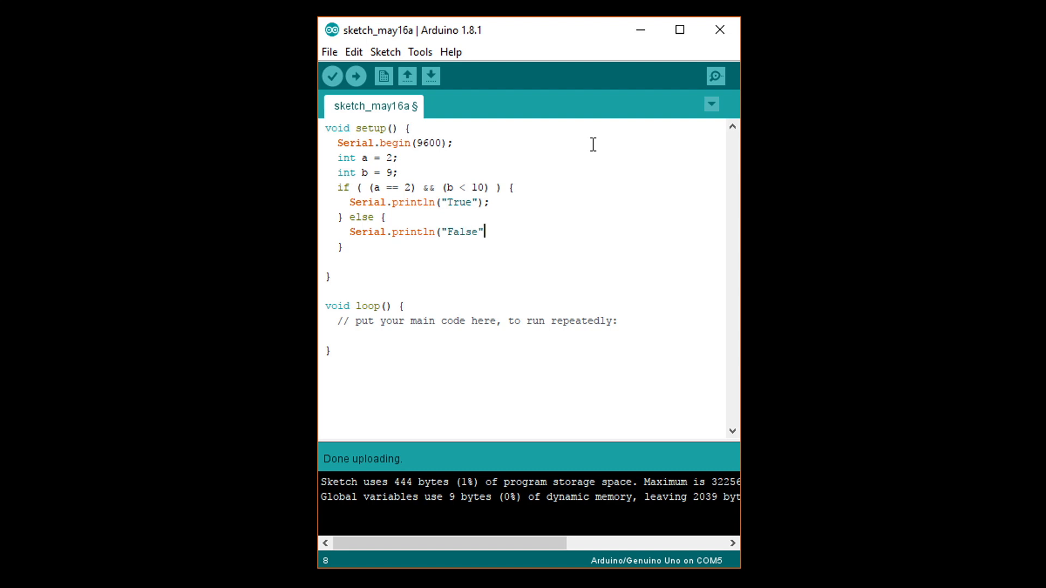
type(");")
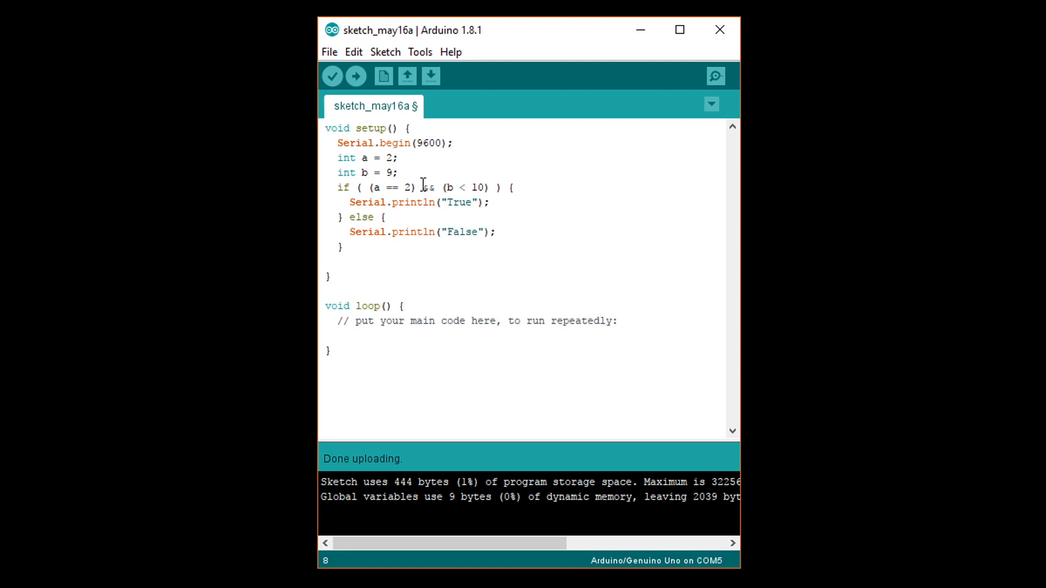
- Add a second if testing !(a < 1) || (b >= 10) that prints "True"
double_click(428, 187)
type("if (")
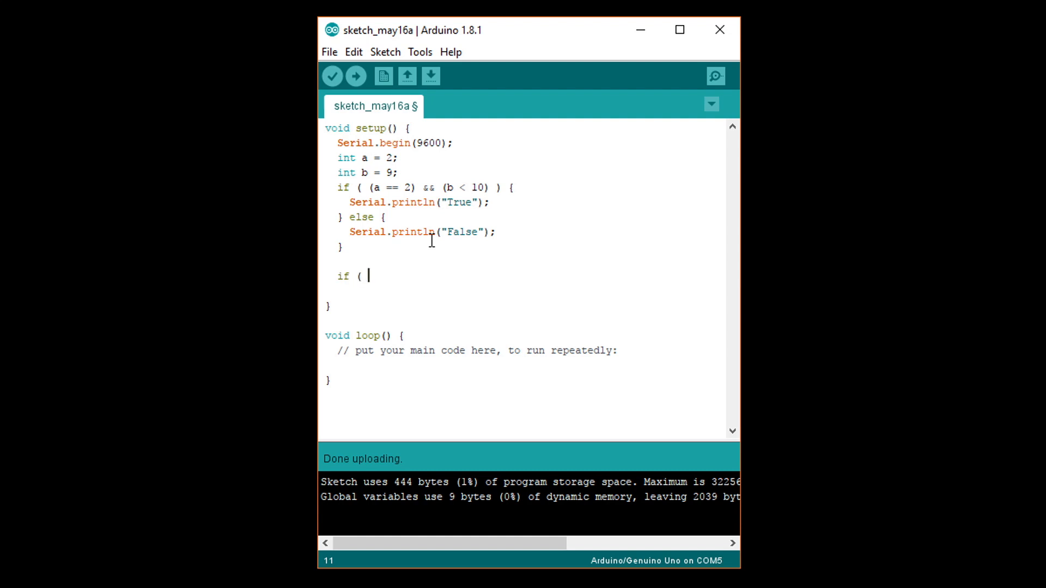
type("!(a <")
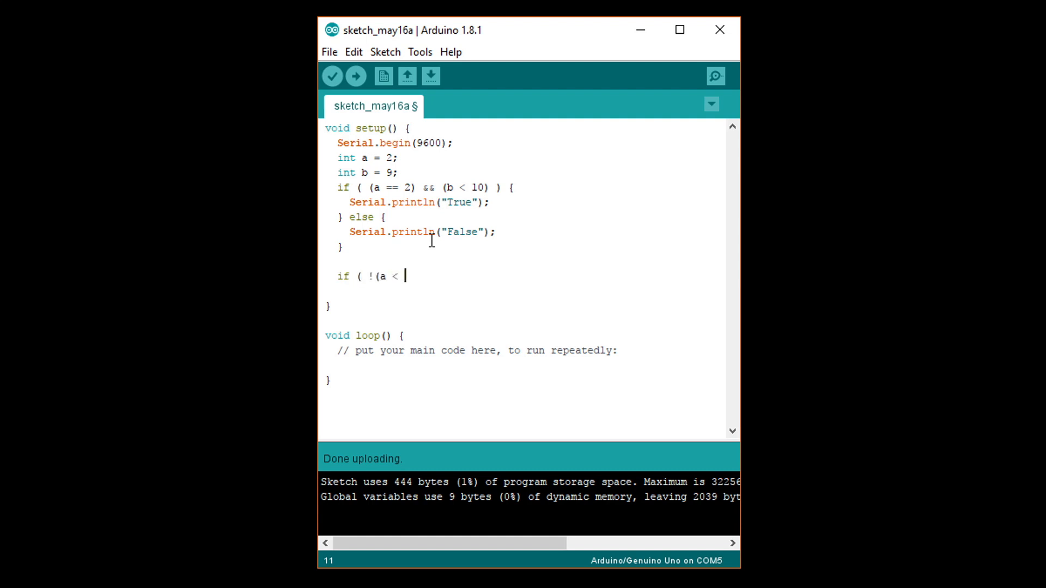
type("1) ||")
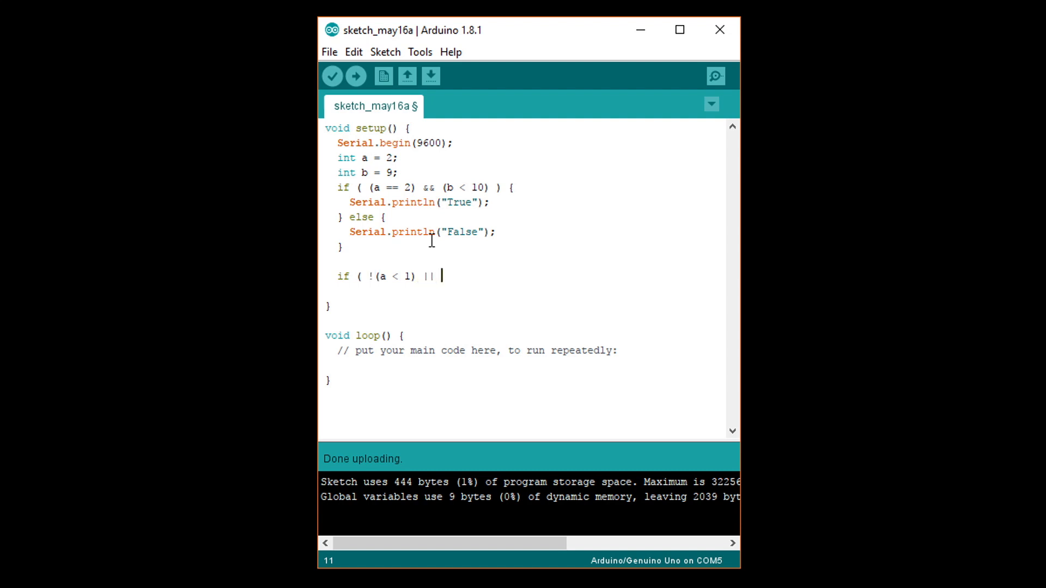
type("(b")
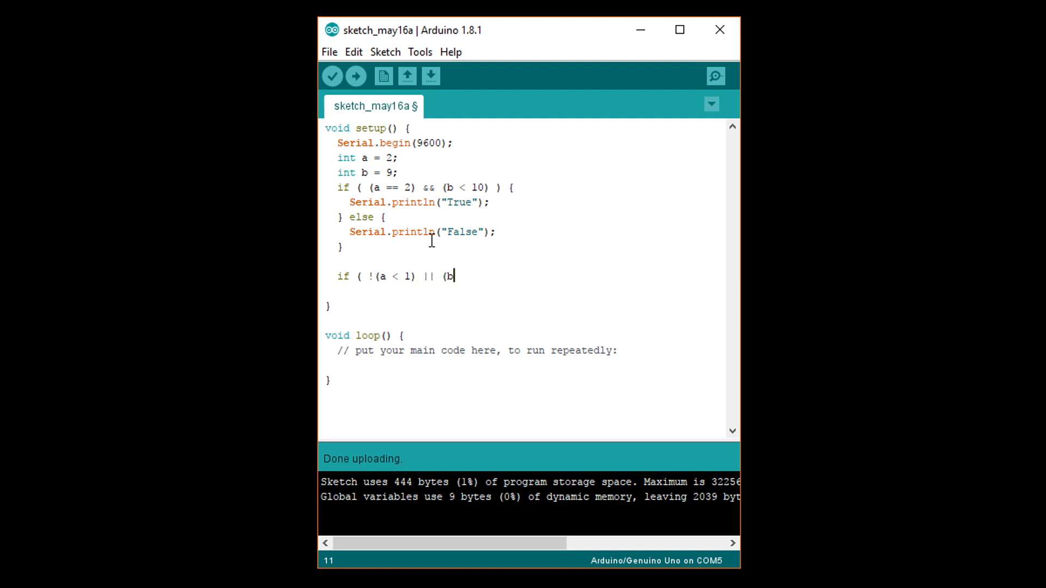
type(">= 10)")
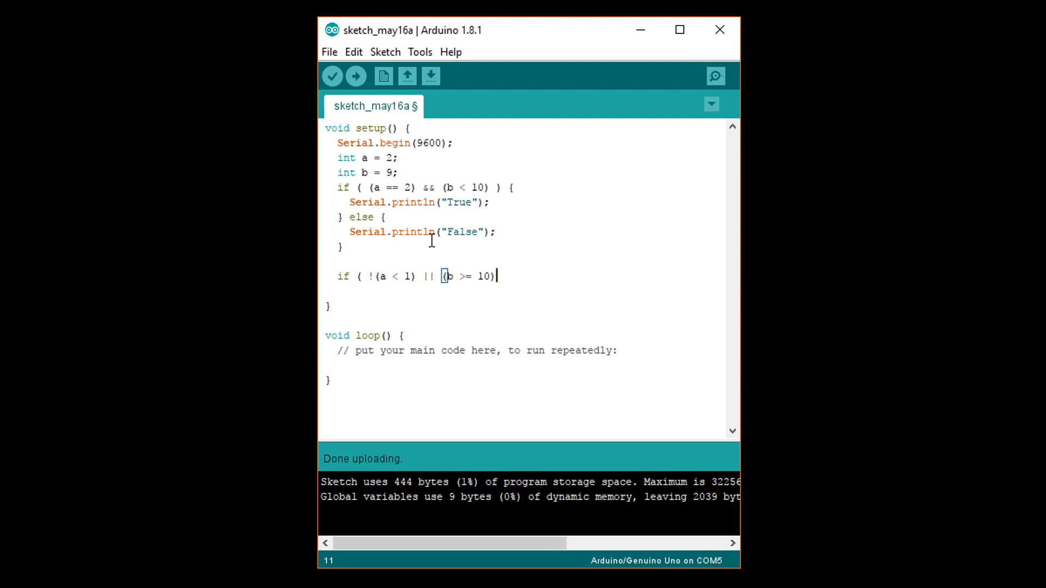
type(") {")
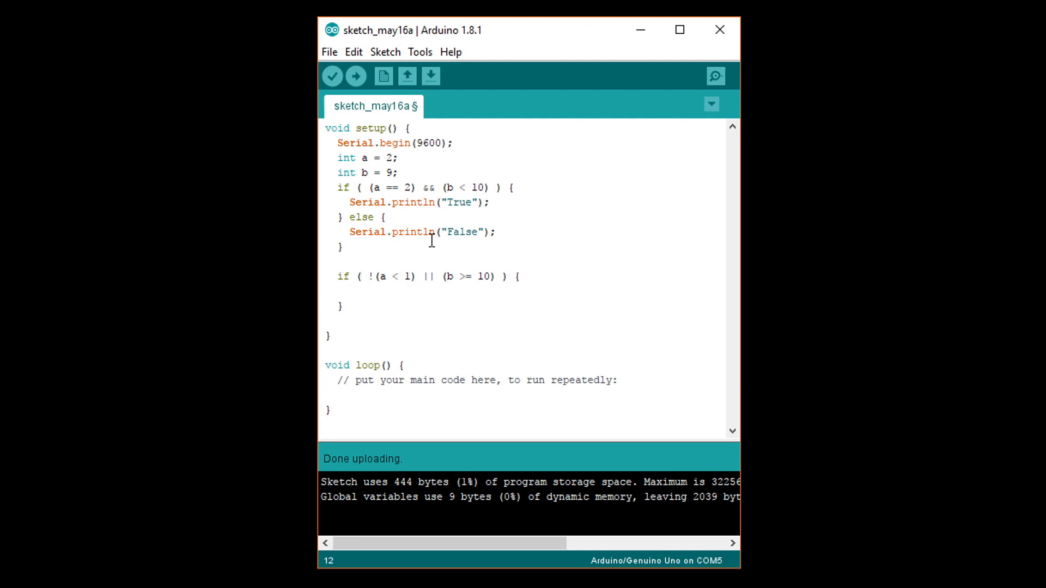
type("Serial.print")
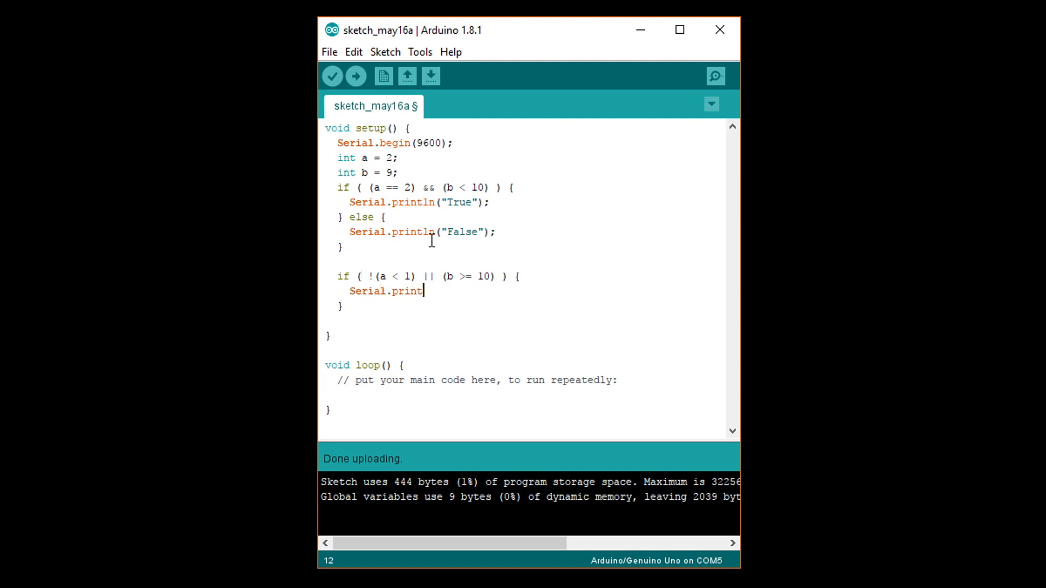
type("ln(\"True\");")
type("}")
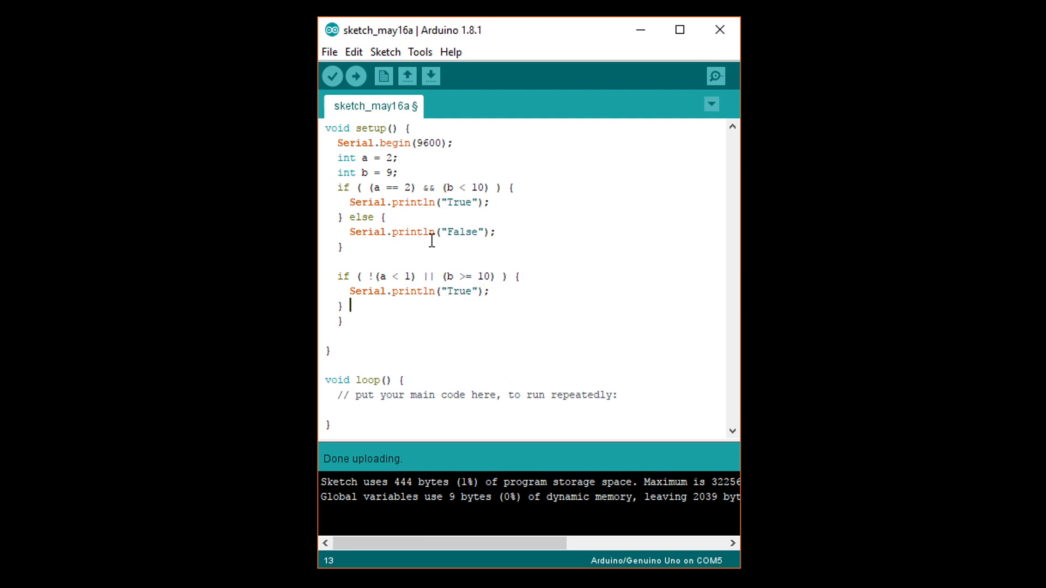
- Finish its else branch with Serial.println("False");
type("else {")
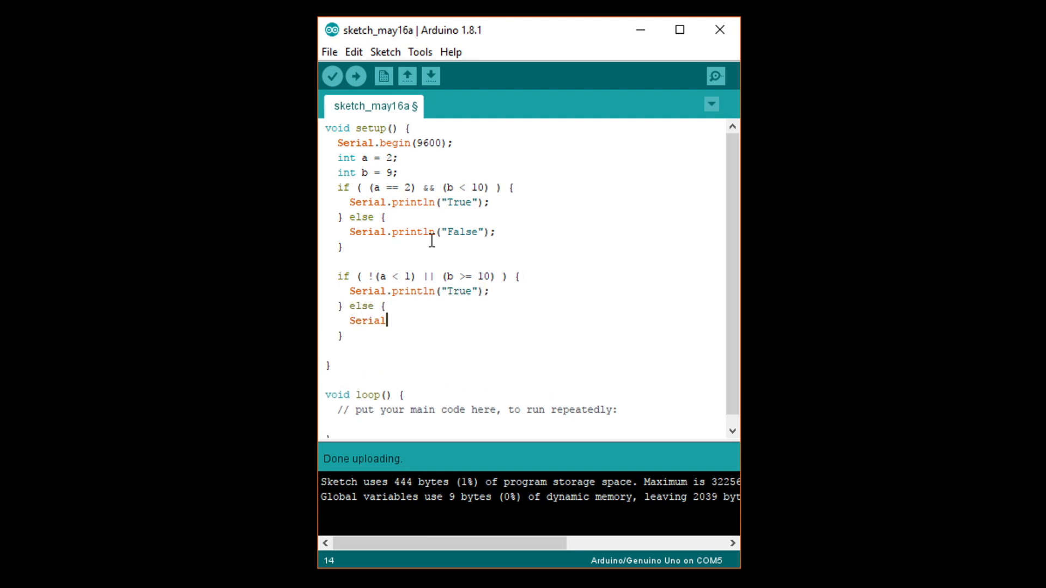
type(".println(\"Fa")
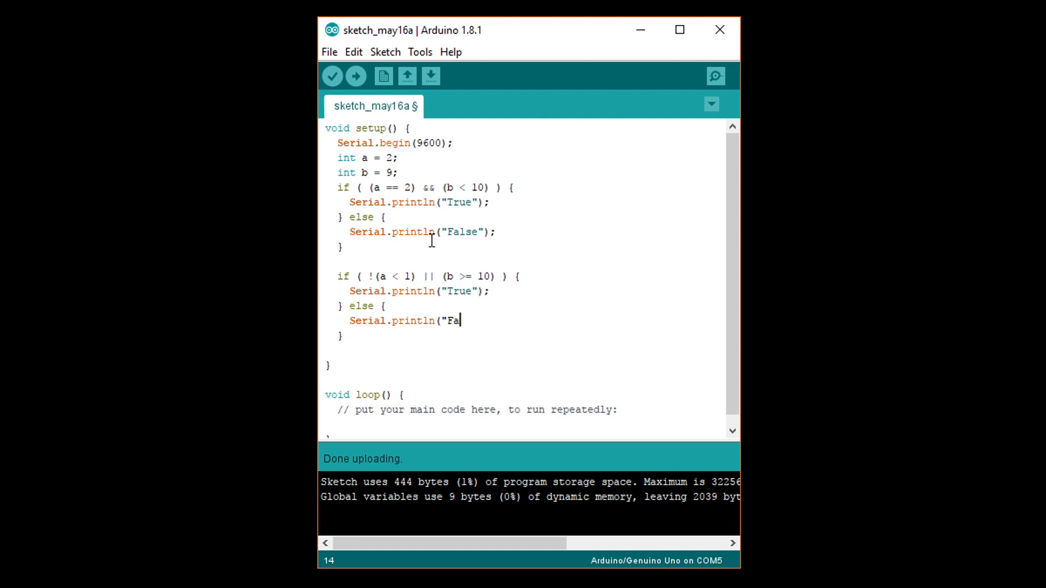
type("lse\");")
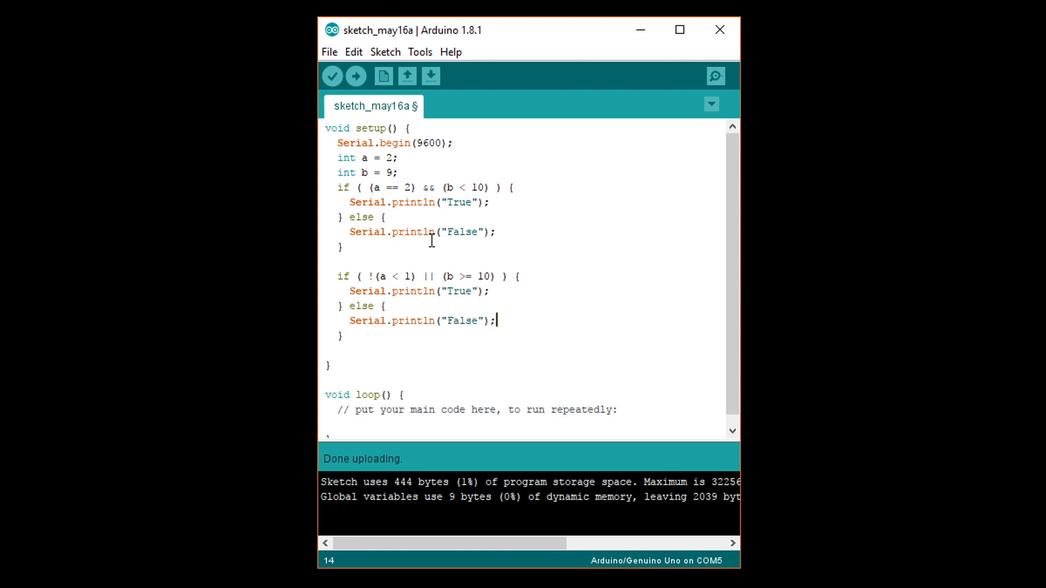
left_click(426, 277)
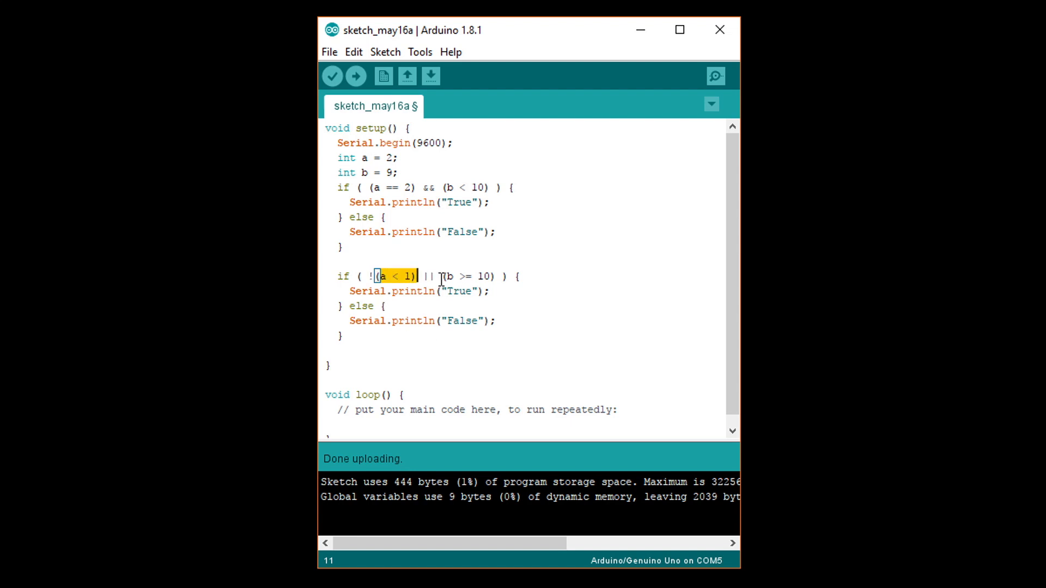
- Upload the sketch to the Uno and confirm the Serial Monitor shows "True" twice
double_click(465, 277)
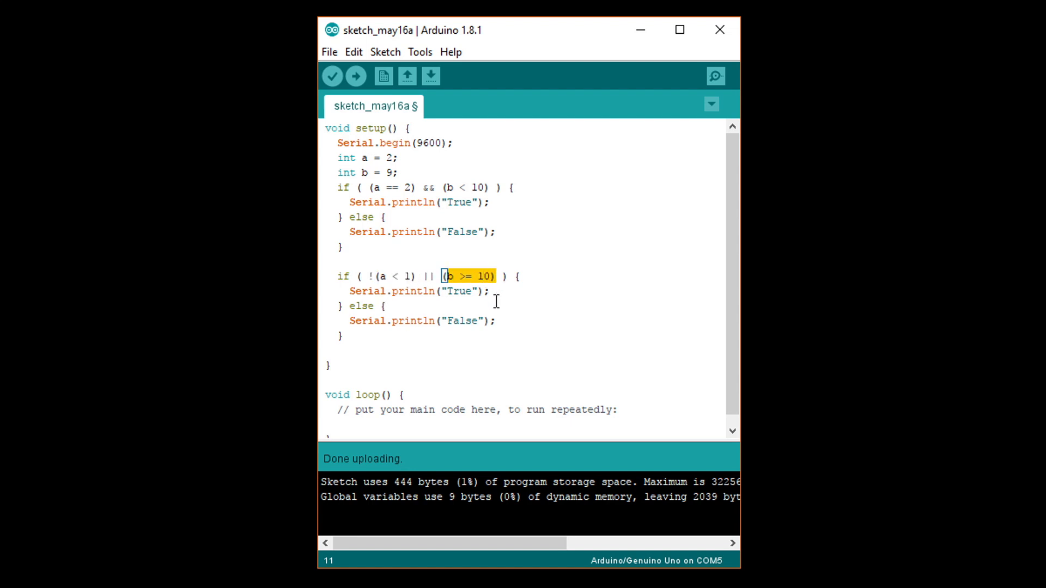
left_click(494, 291)
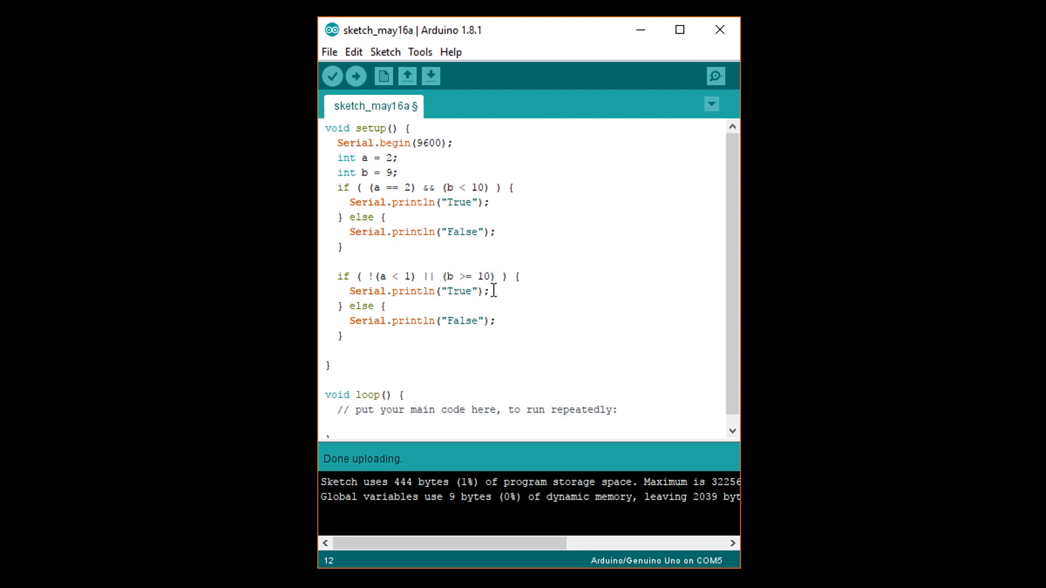
left_click(355, 77)
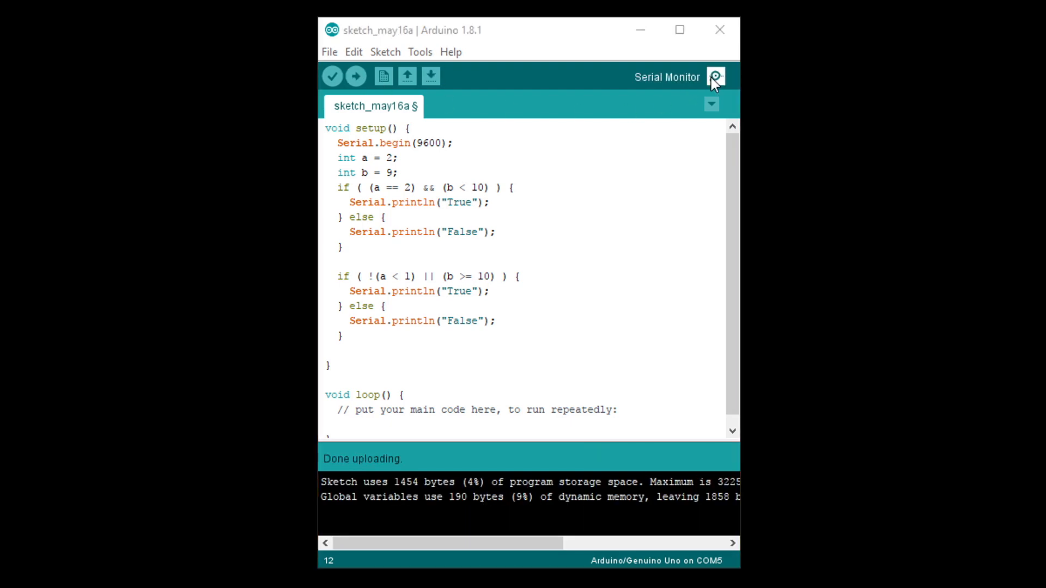
left_click(714, 77)
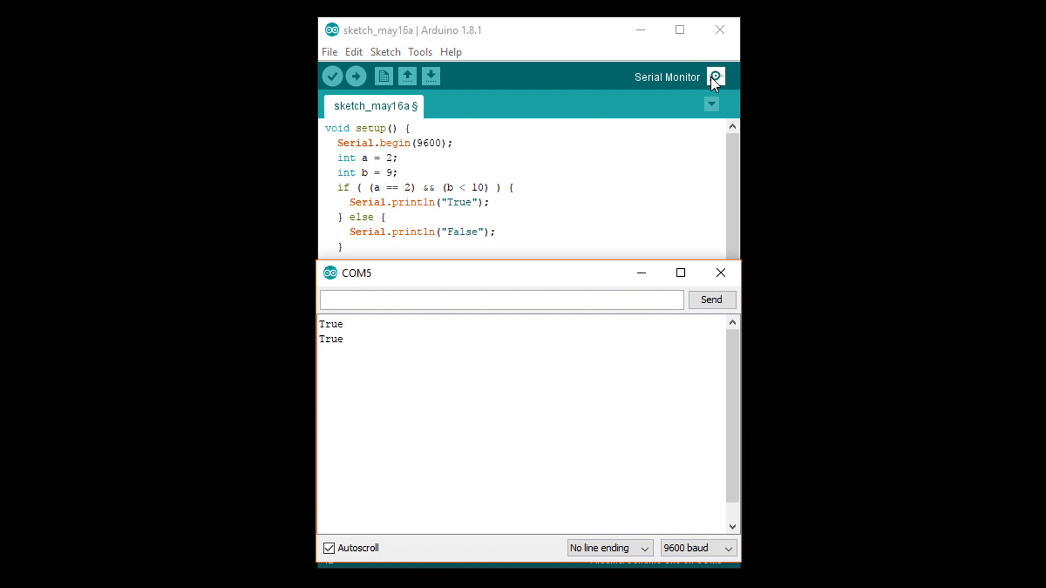
mouse_move(721, 272)
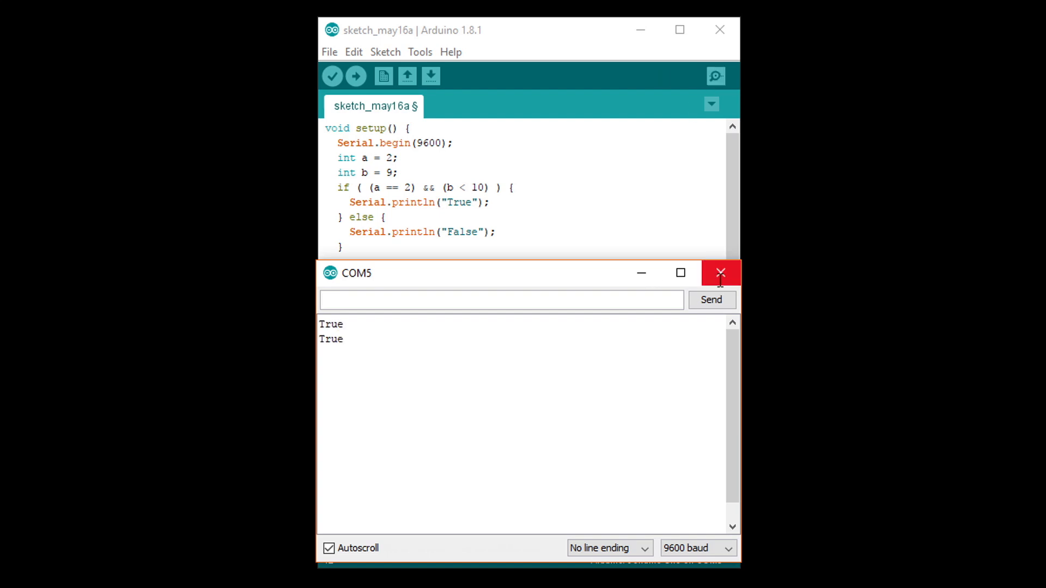
left_click(721, 273)
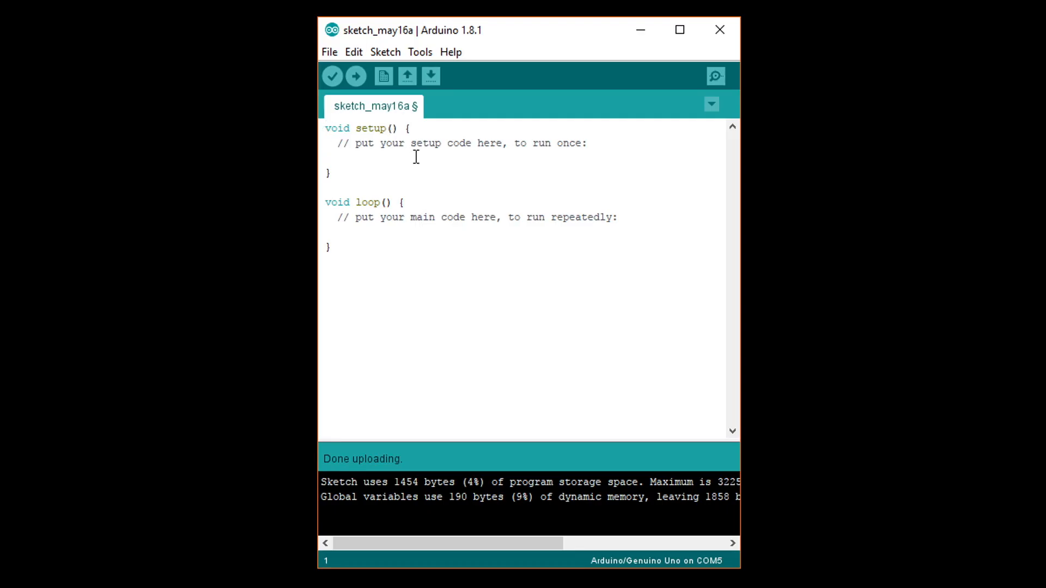
- Declare const int btn_pin = 7 and led_pin = 13 at the top of the sketch
type("const")
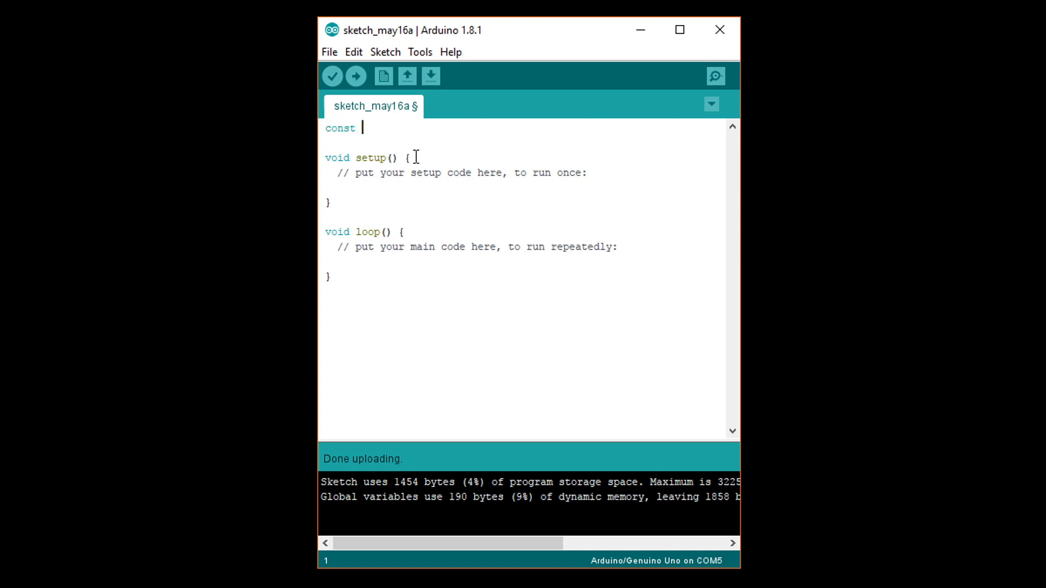
type("int btn_pin")
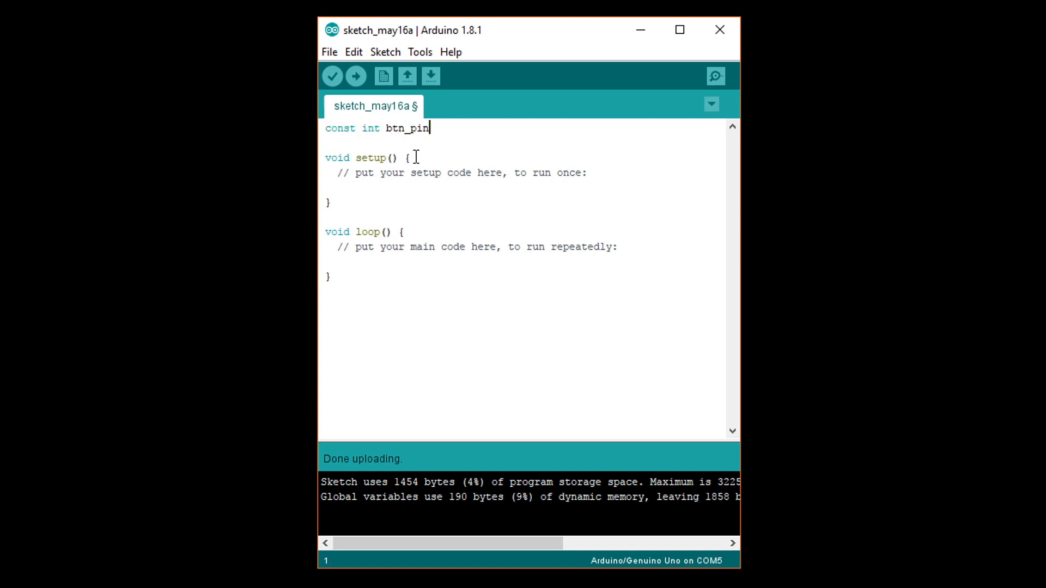
type("= 7;")
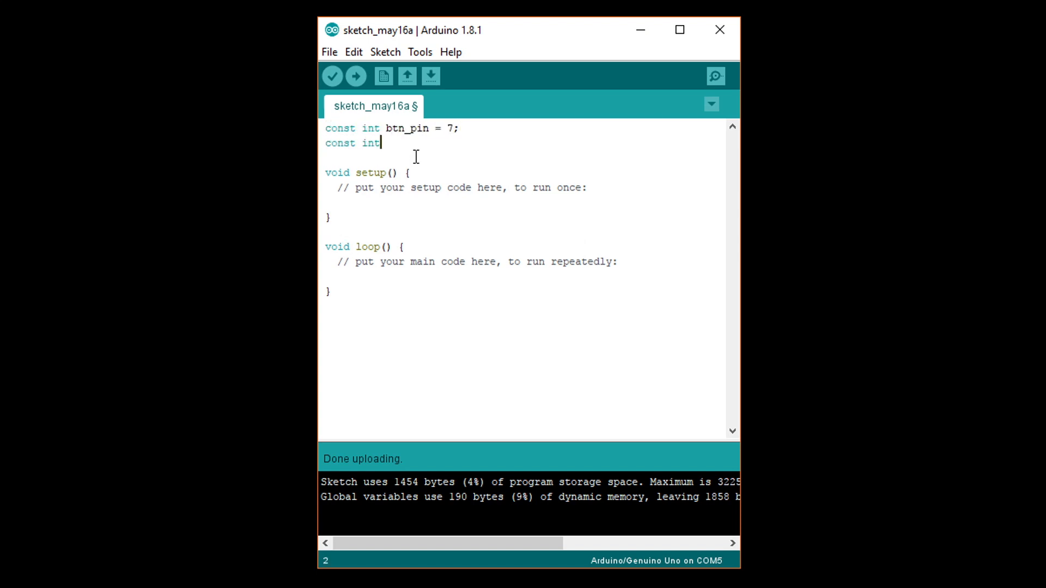
type("led_pin = 13;")
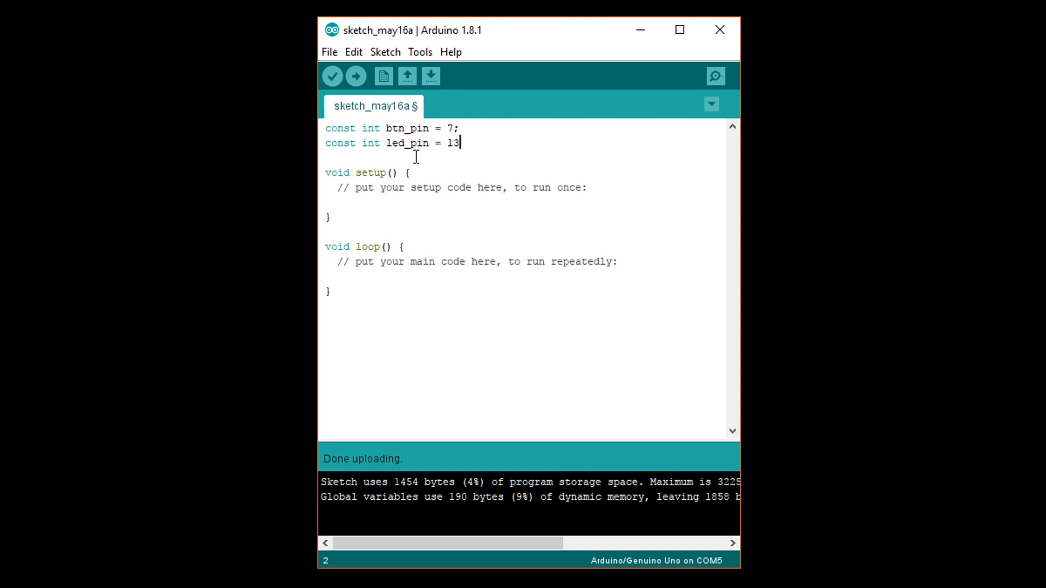
- Declare int btn_prev = HIGH and int btn_state as globals
type(";")
type("int btn_prev = ")
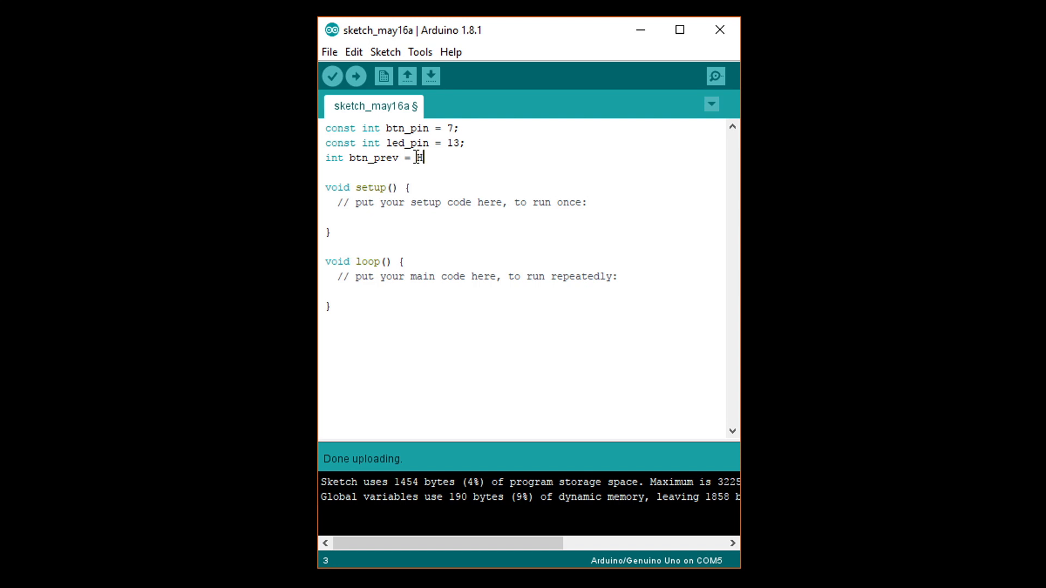
type("HIGH;")
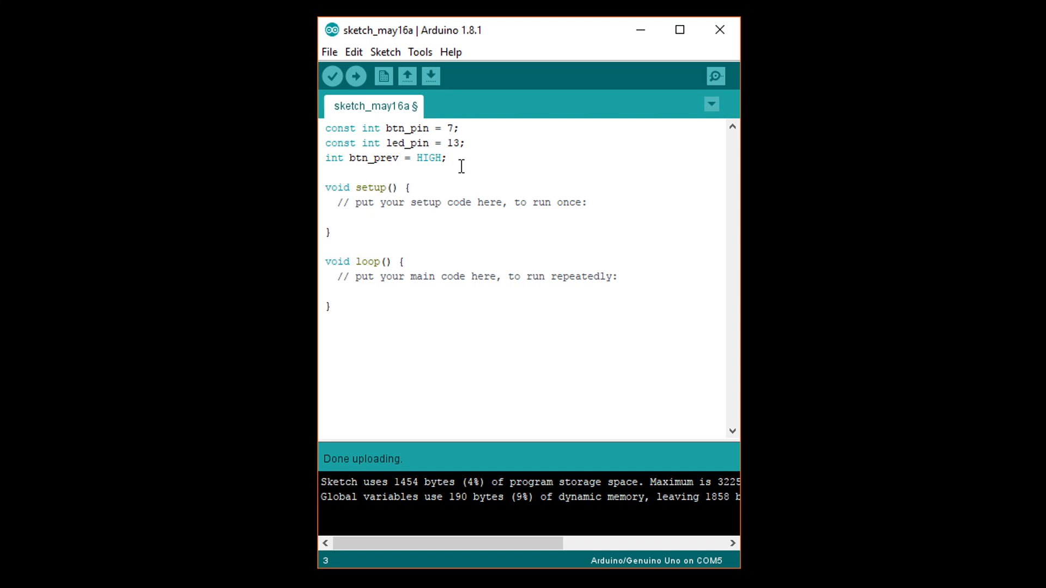
type("int")
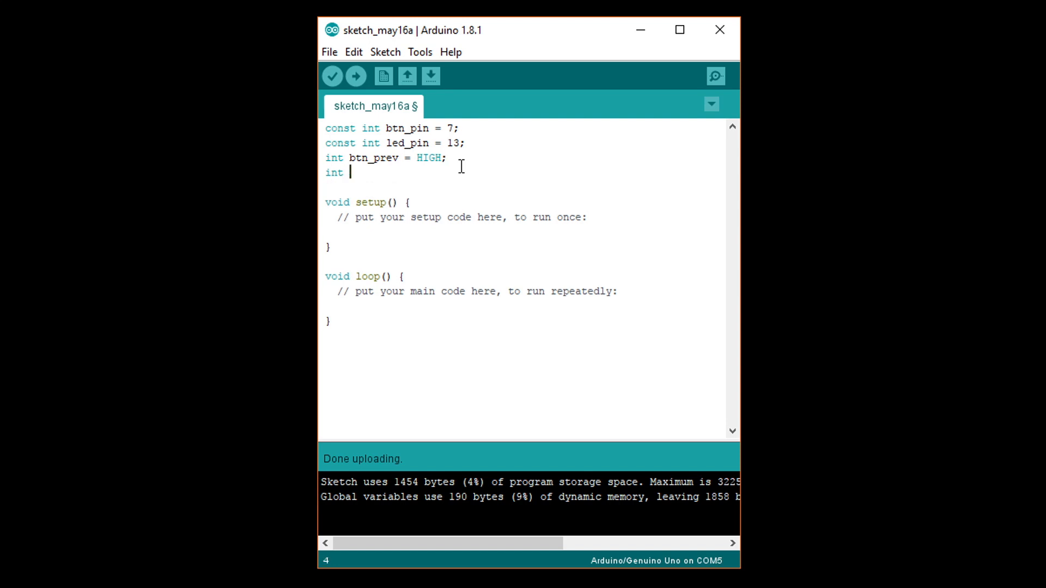
type("btn_state;")
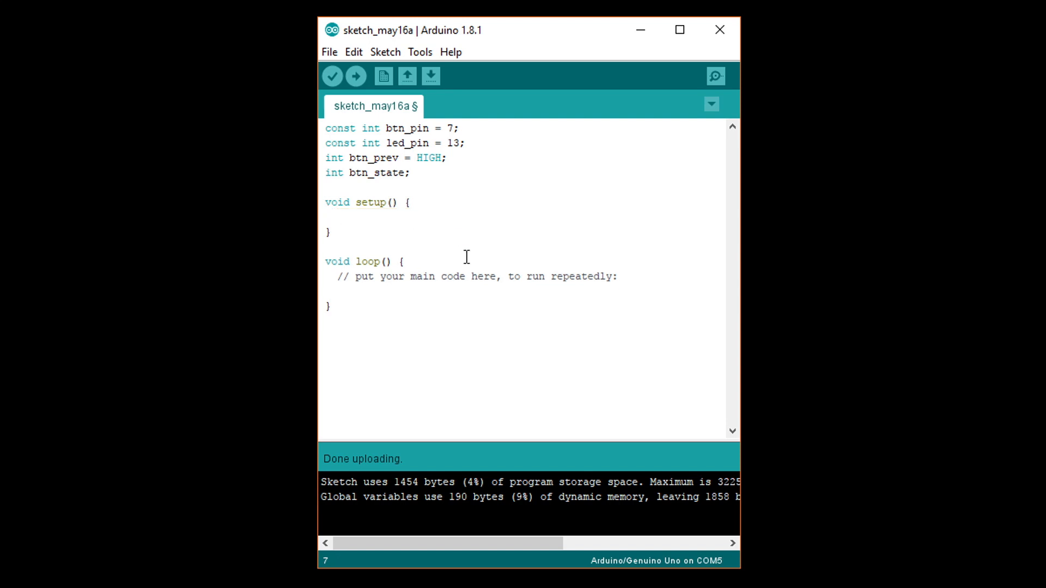
- In setup(), set btn_pin INPUT_PULLUP, led_pin OUTPUT, and write led_pin LOW
type("pinMode(btn_pin")
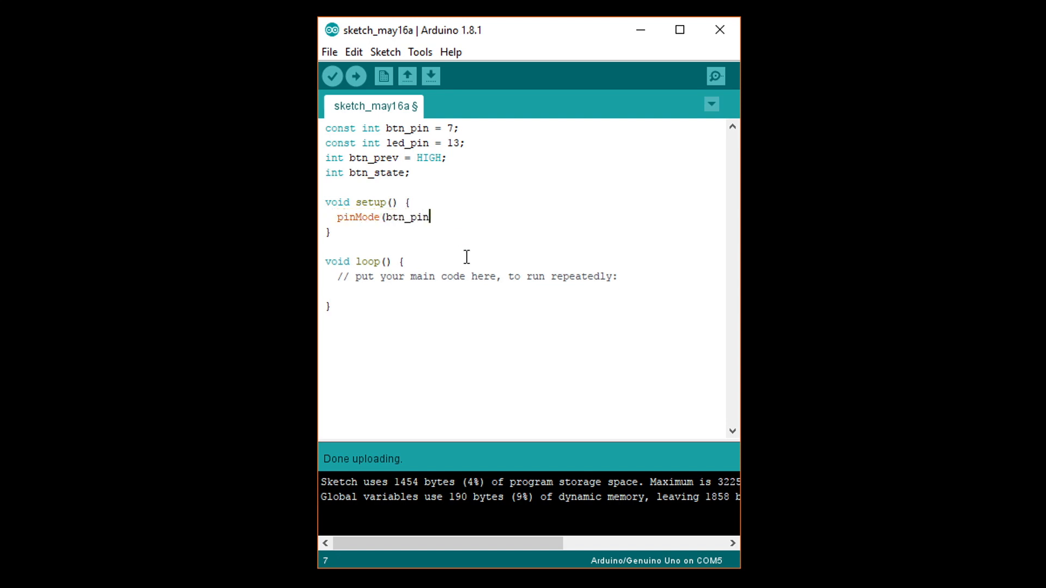
type(", INPUT_PULLU")
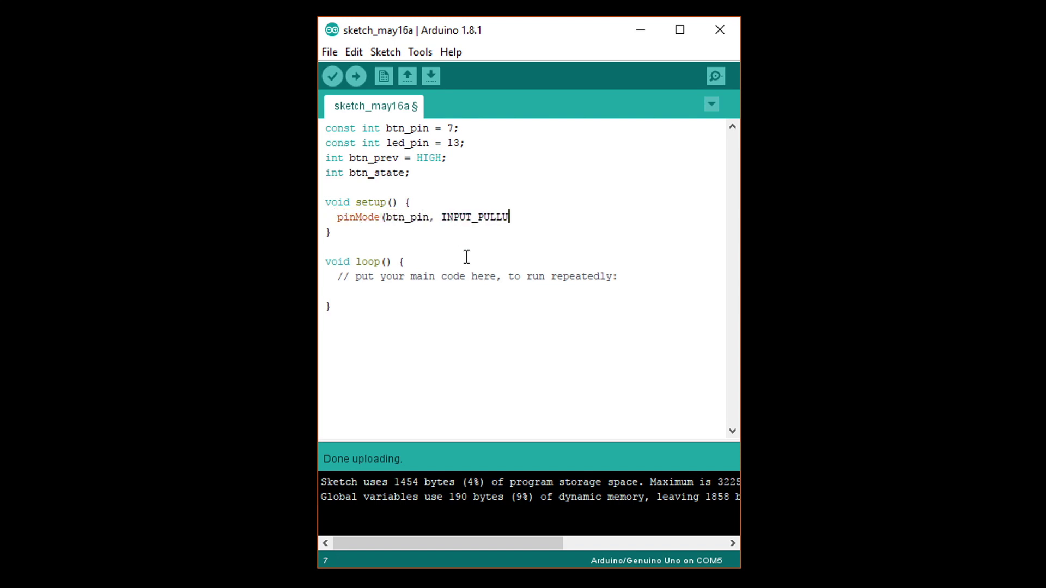
type("P);")
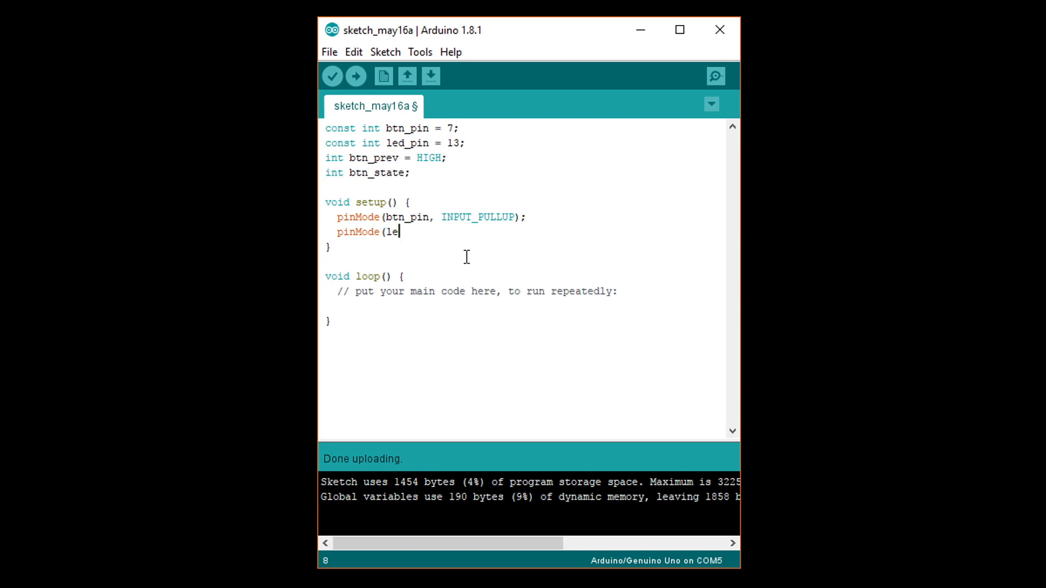
type("d_pin, OUTPUT)")
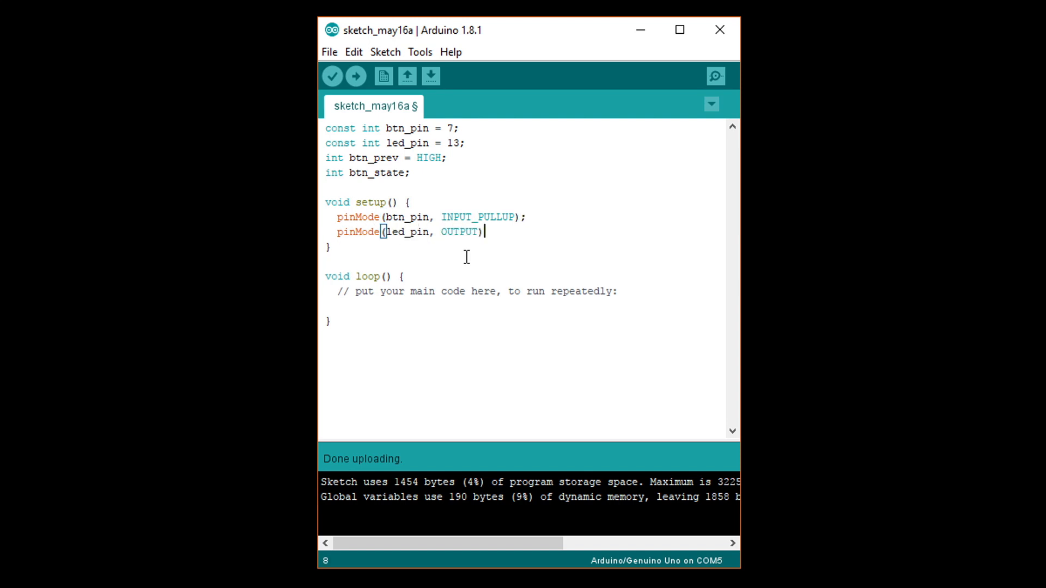
key("Enter")
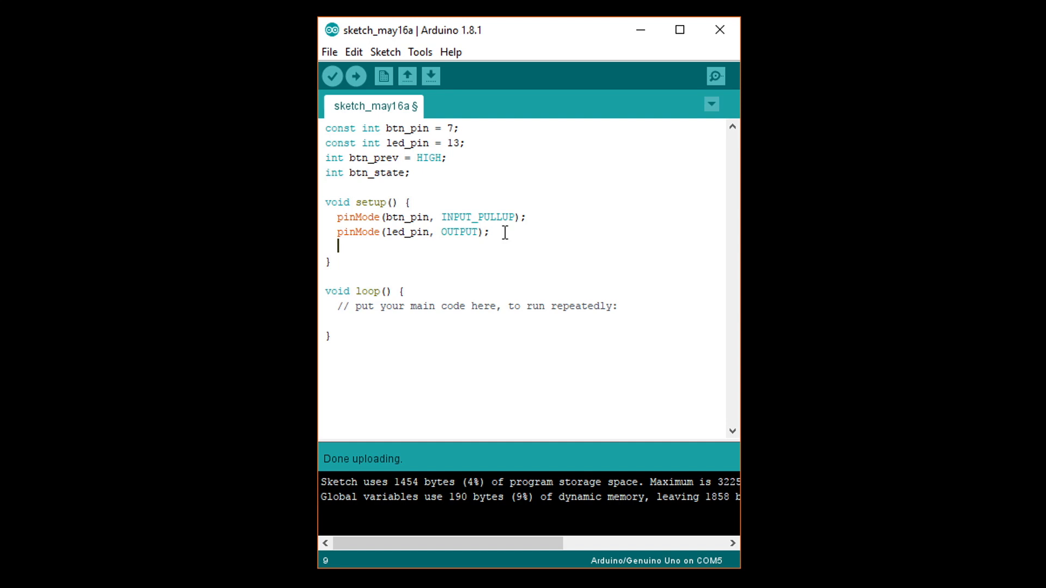
type("digitalWr")
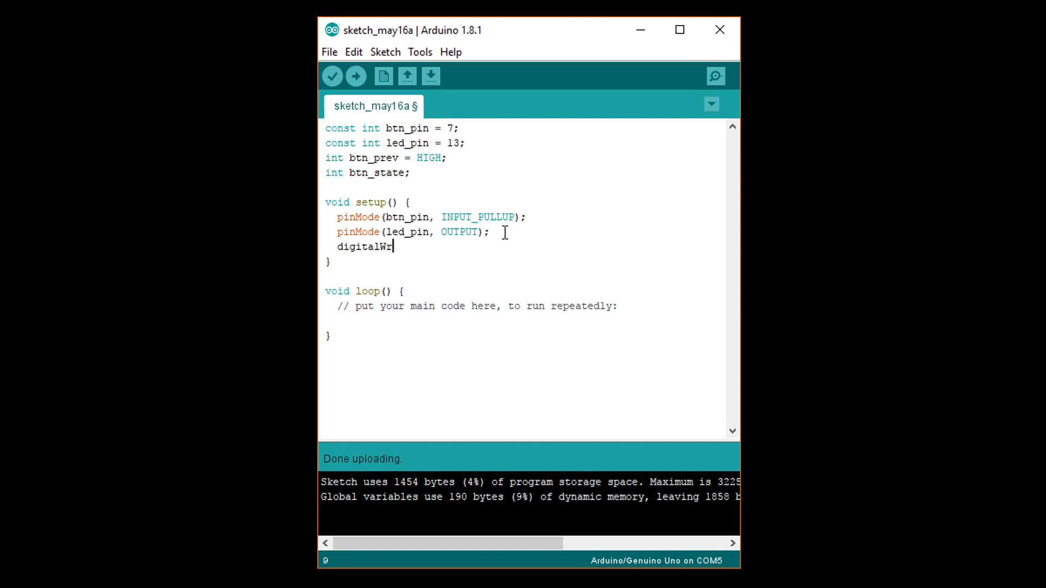
type("ite(led_pin, LOW);")
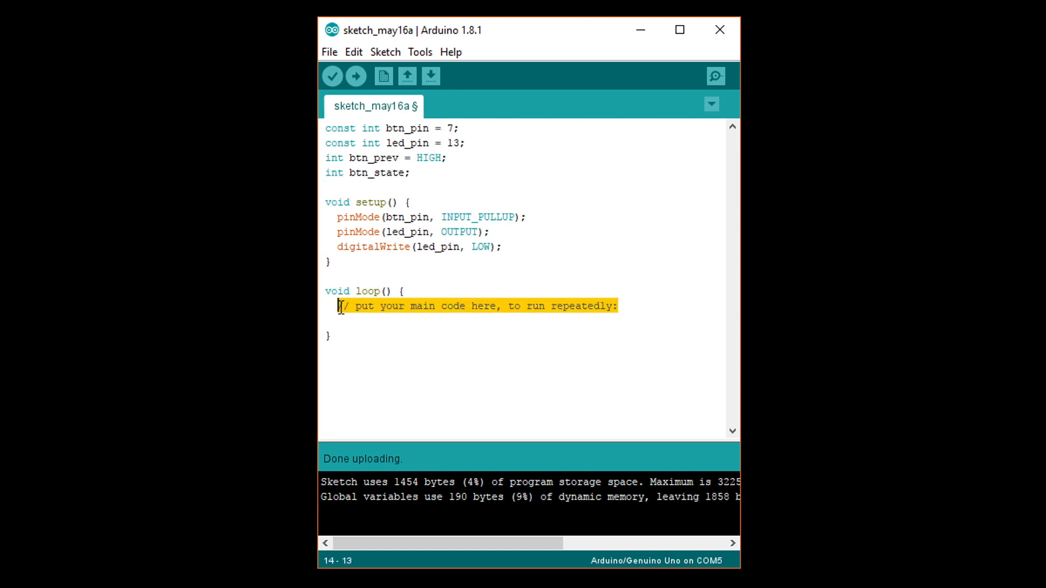
- In loop(), read btn_pin into btn_state with digitalRead
type("btn_state = dig")
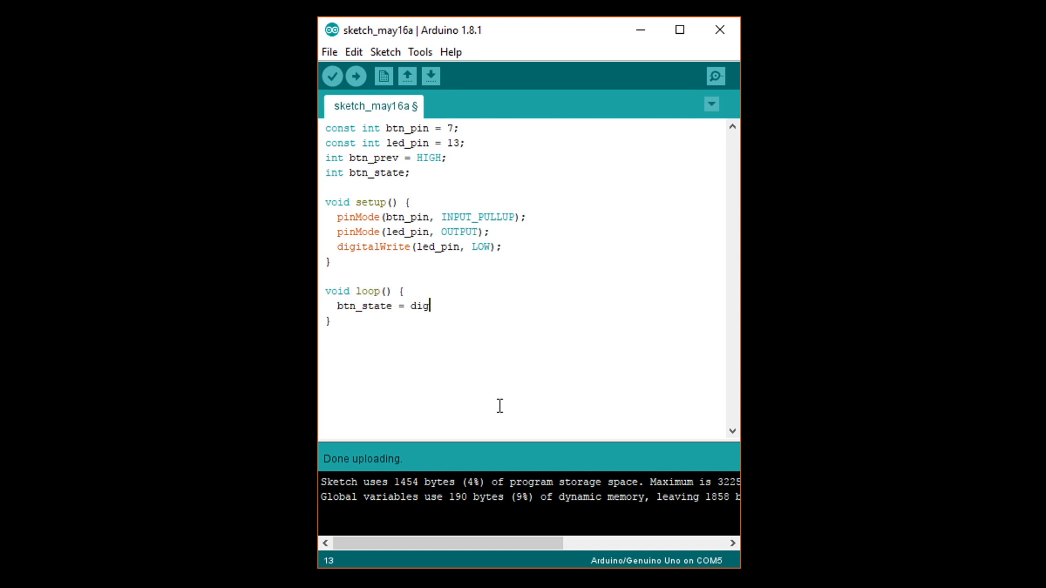
type("italRead(b")
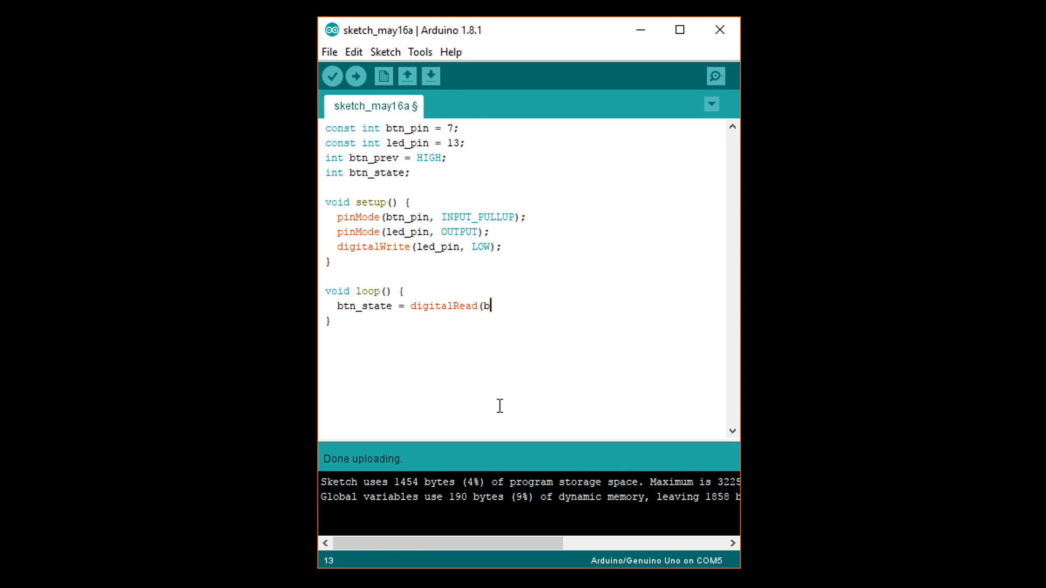
type("tn_pin);")
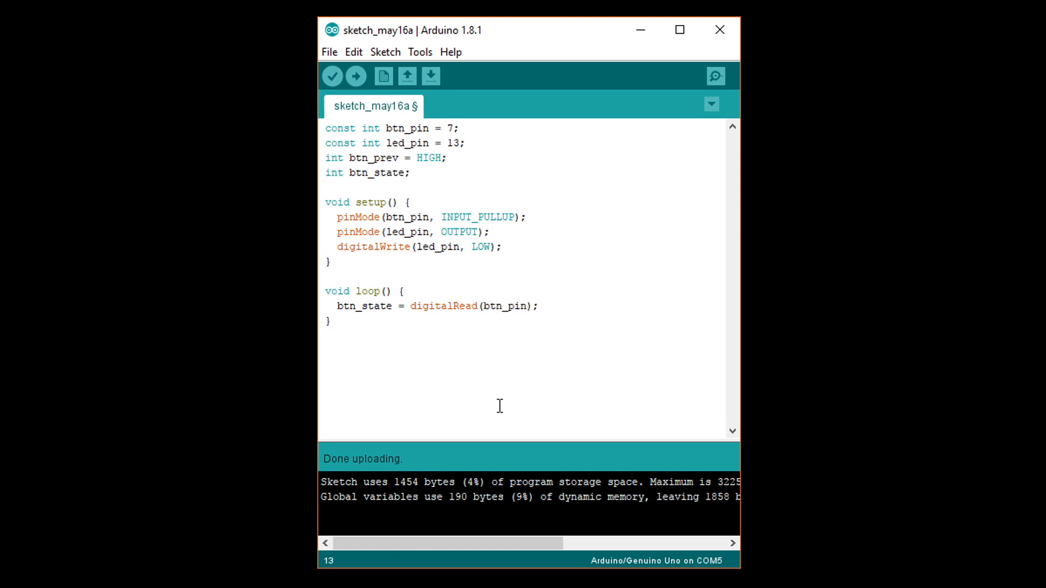
- Open an if testing (btn_state == LOW) && (btn_prev == HIGH)
type("if (")
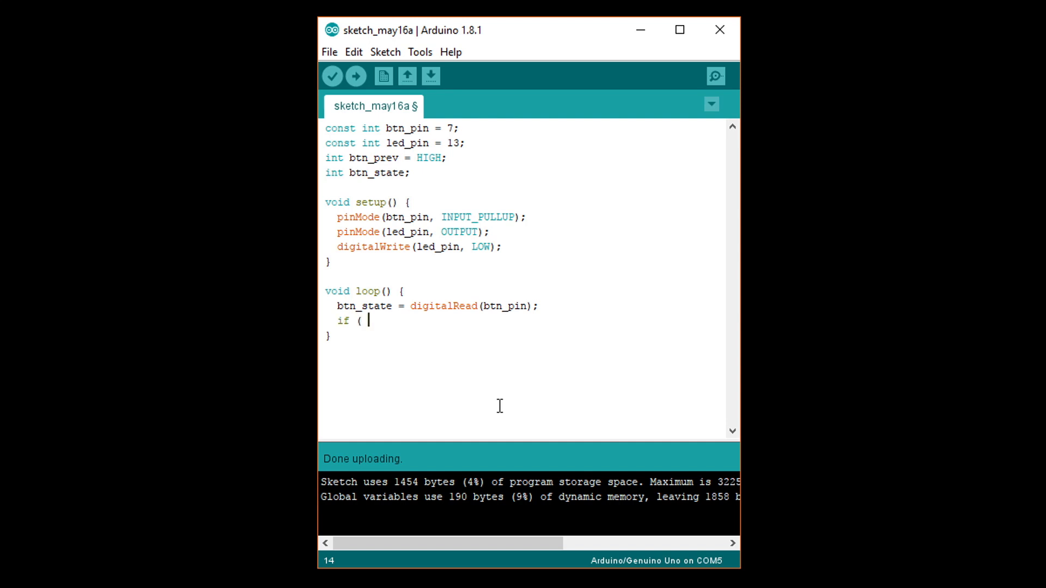
type("(btn_stae")
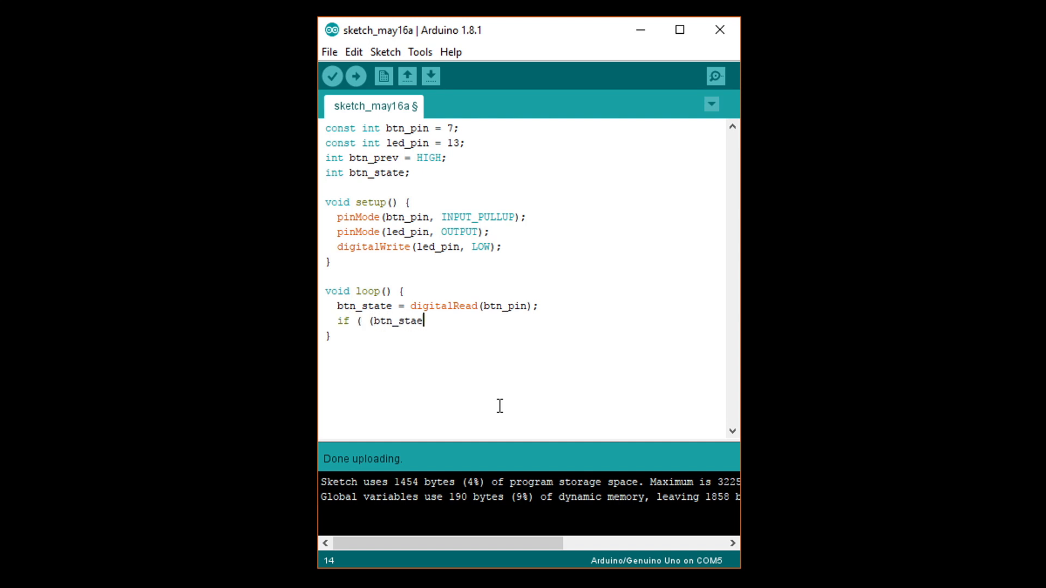
type("te == LOW)")
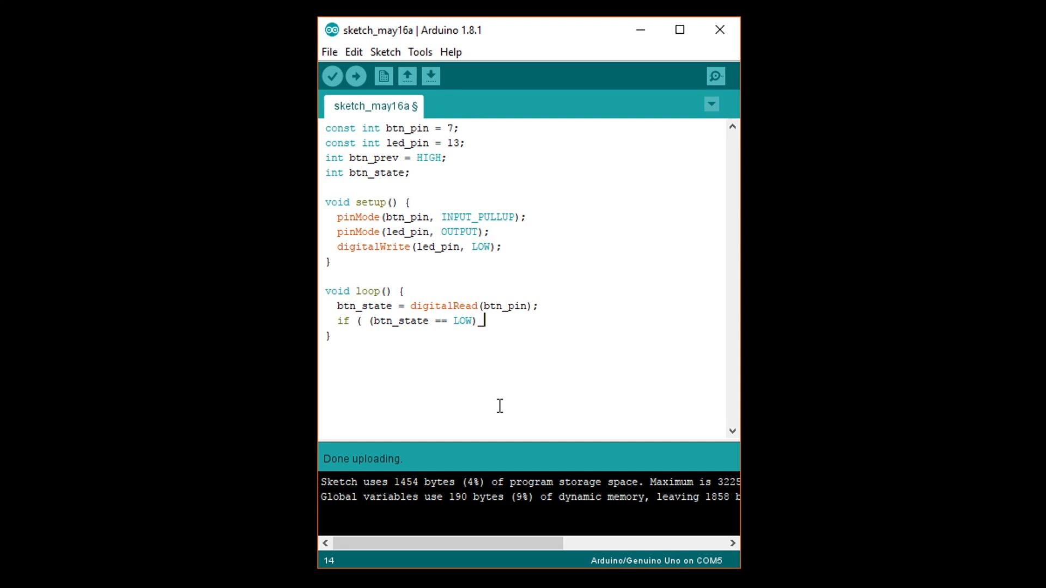
type("&& (")
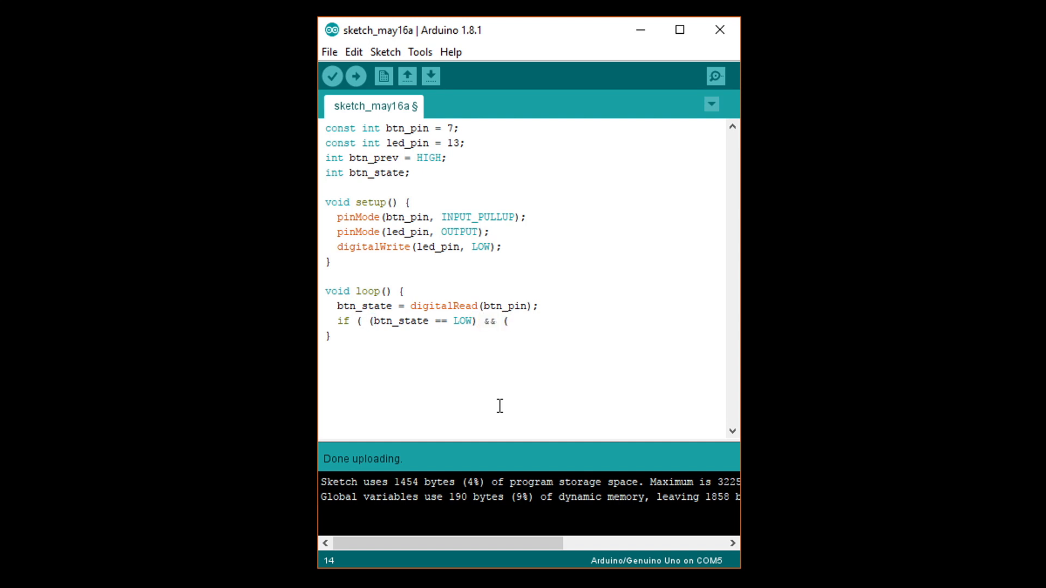
type("btn_prev")
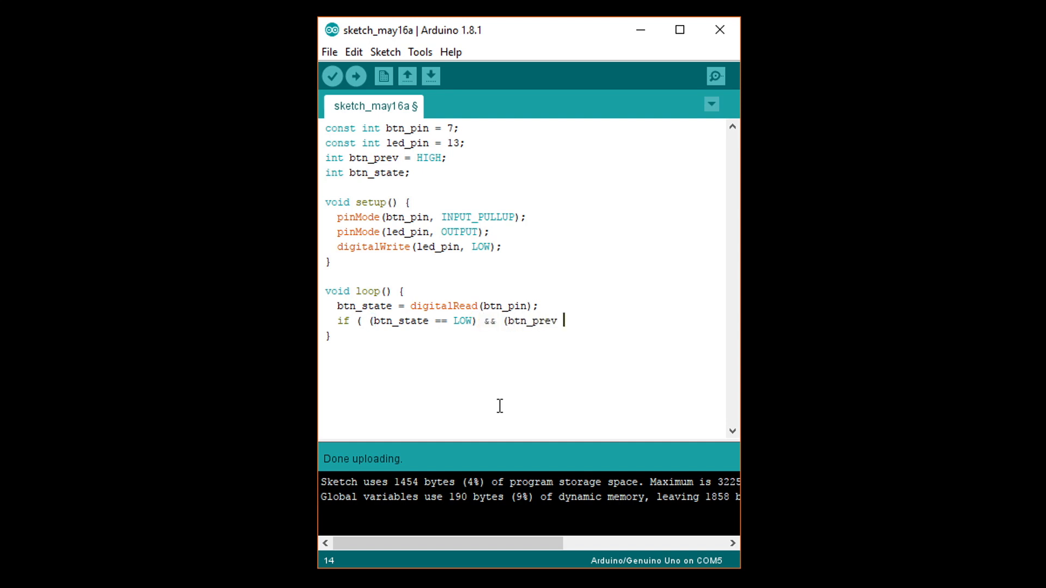
type("== HIGH ) {")
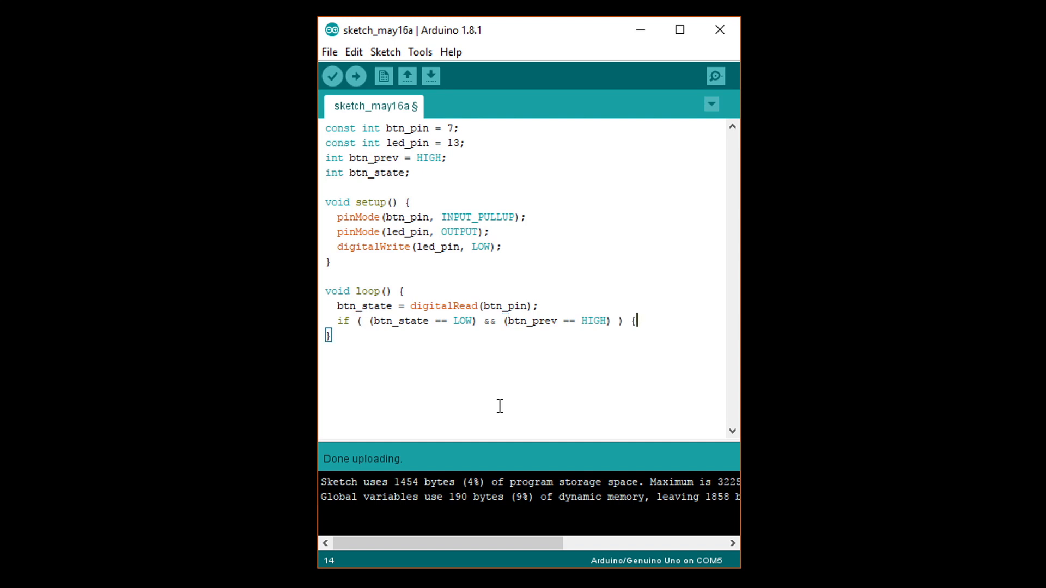
type("digita")
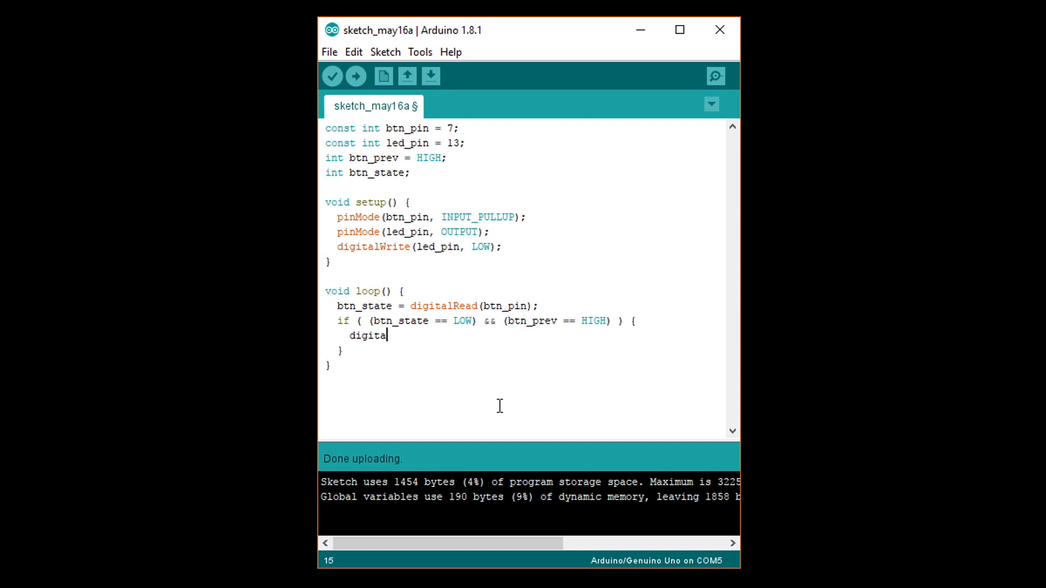
- Inside the if, write led_pin HIGH, delay 500 ms, then write led_pin LOW
type("lWrite(led_pin,")
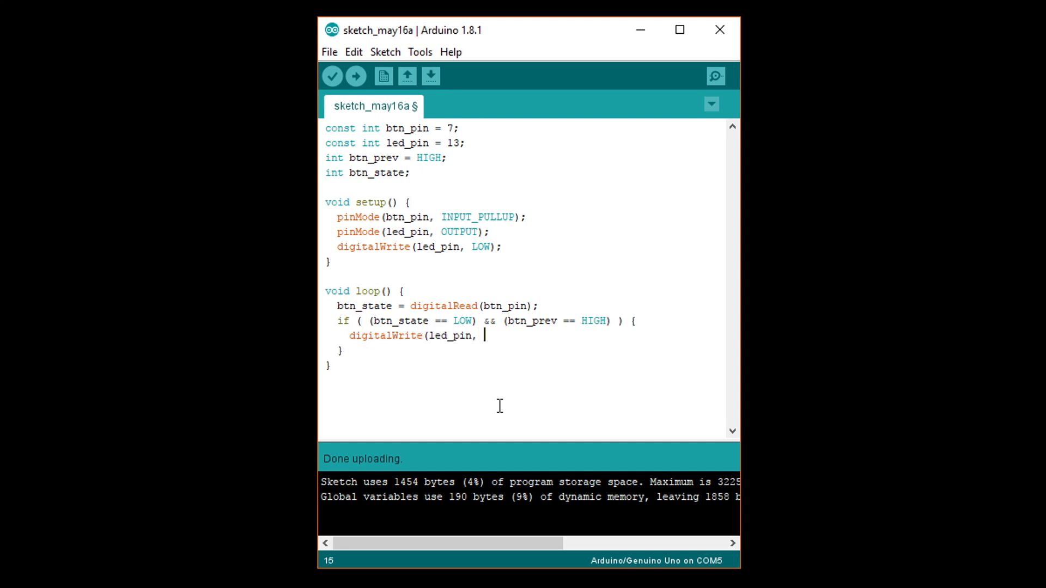
type("HIGH);")
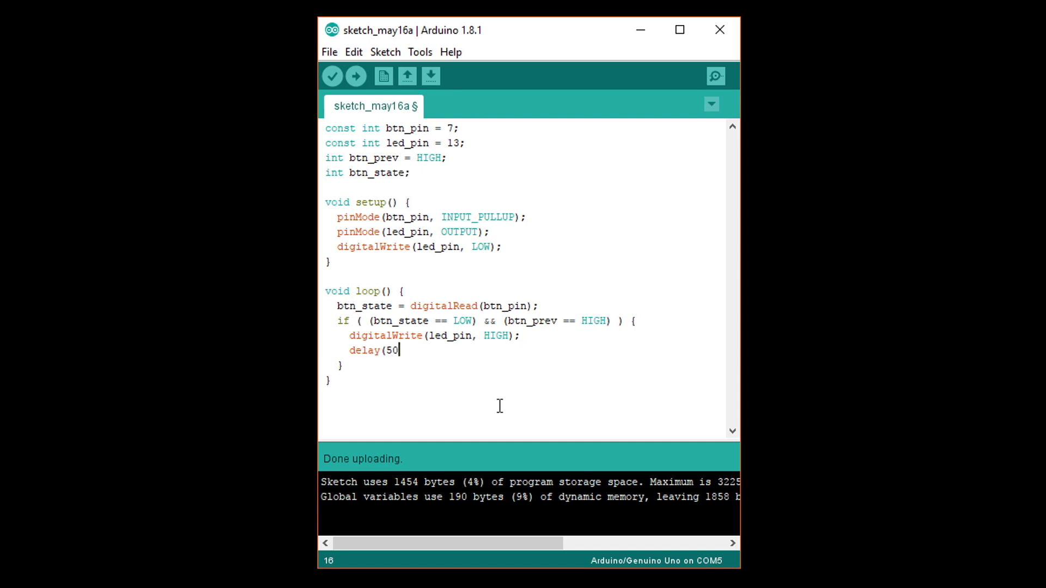
type("0);")
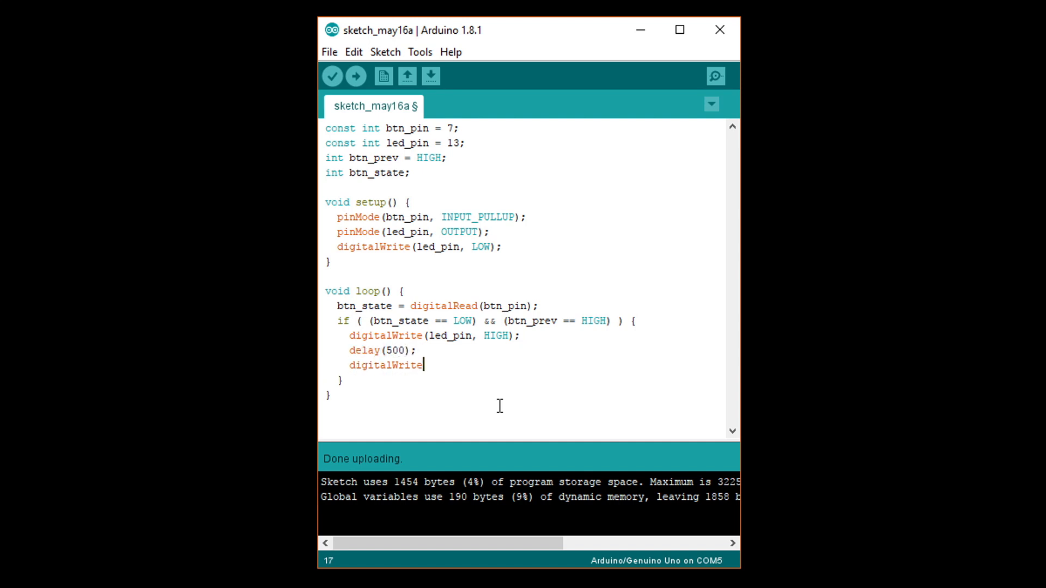
type("(led_pin, LOW);")
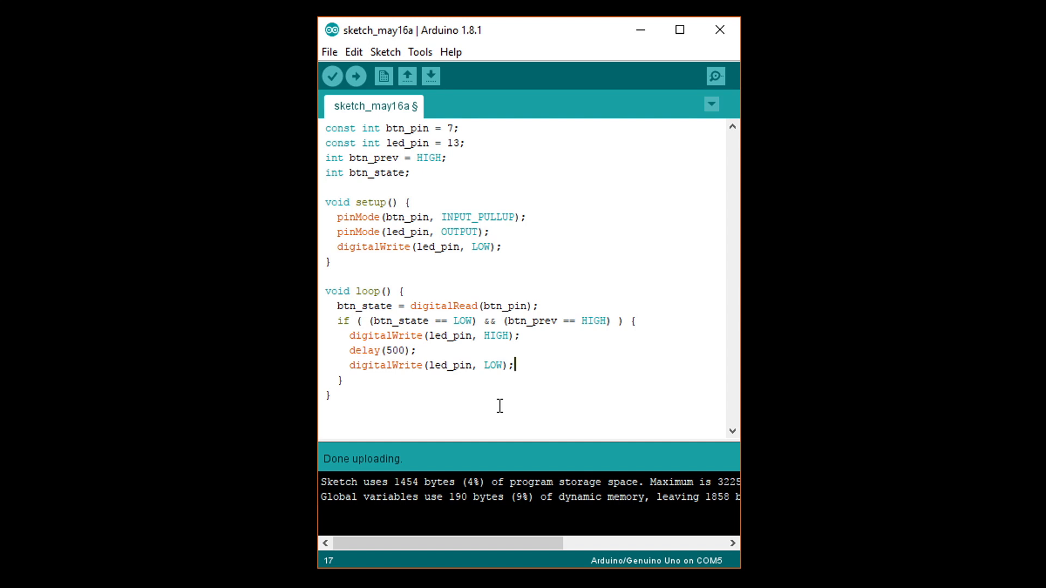
mouse_move(451, 384)
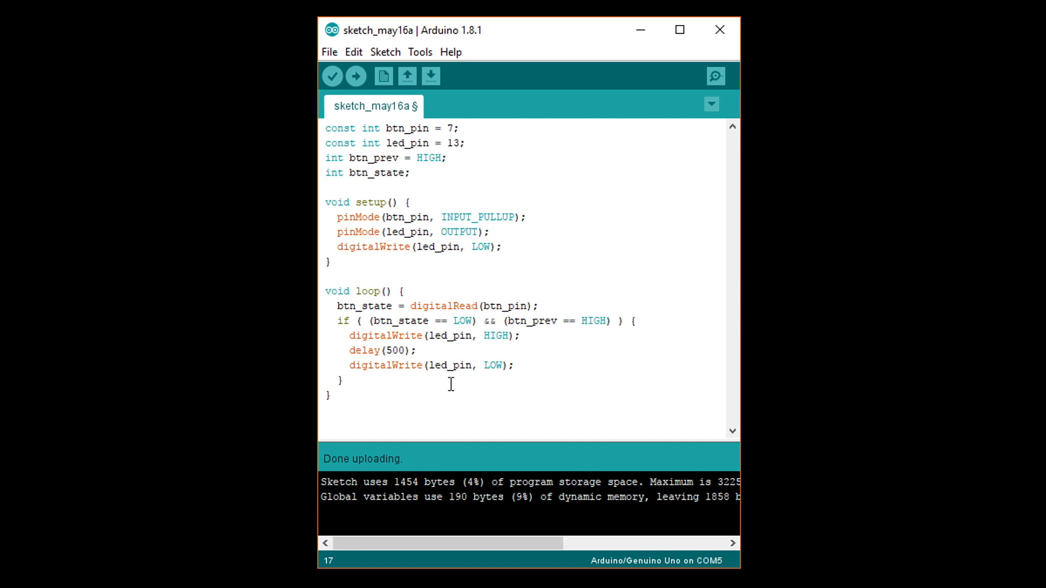
- End loop() with btn_prev = btn_state; and upload the sketch to the Uno
type("btn")
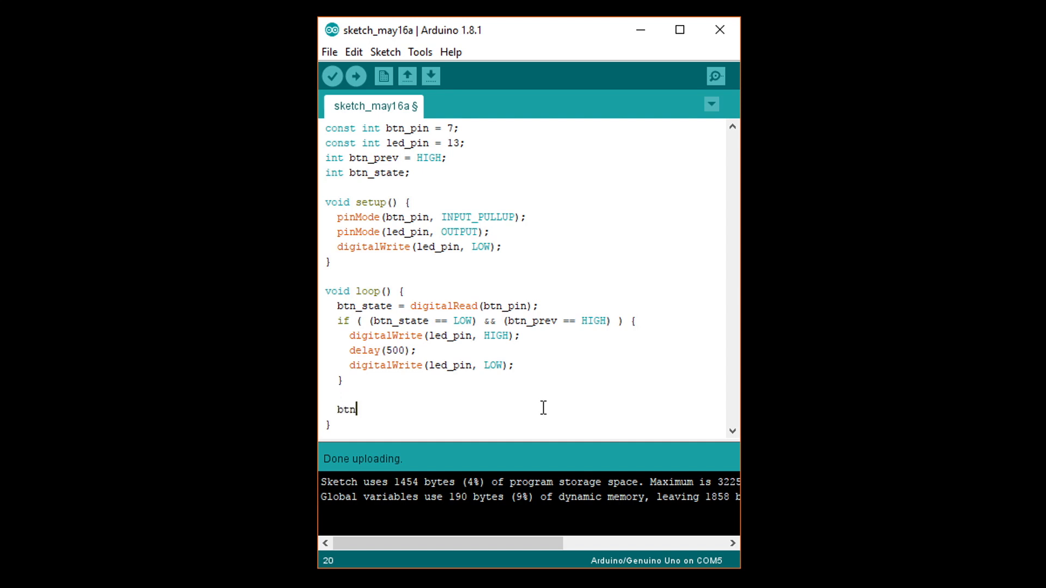
type("_prev = btn")
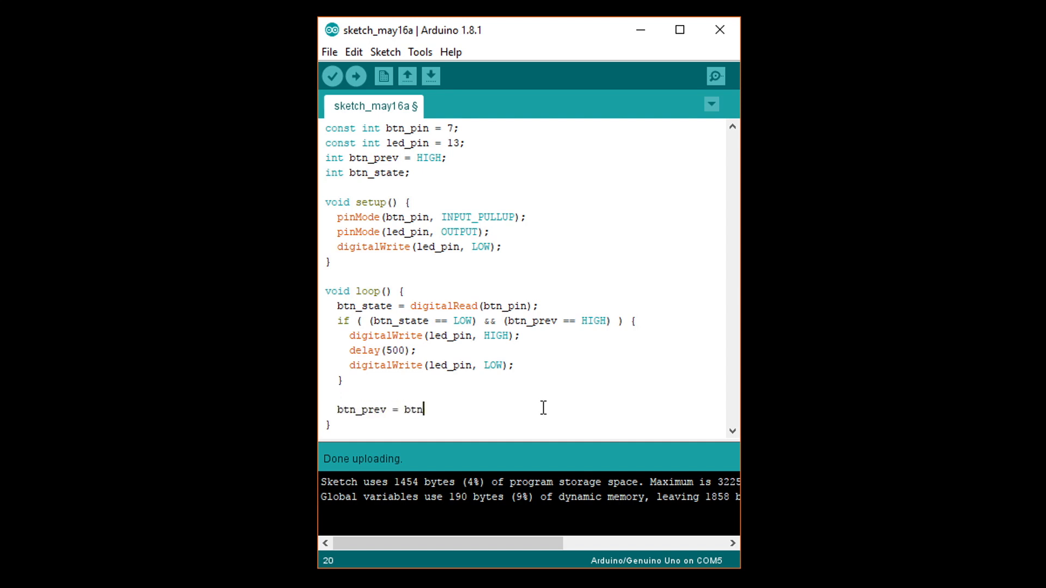
type("_state;")
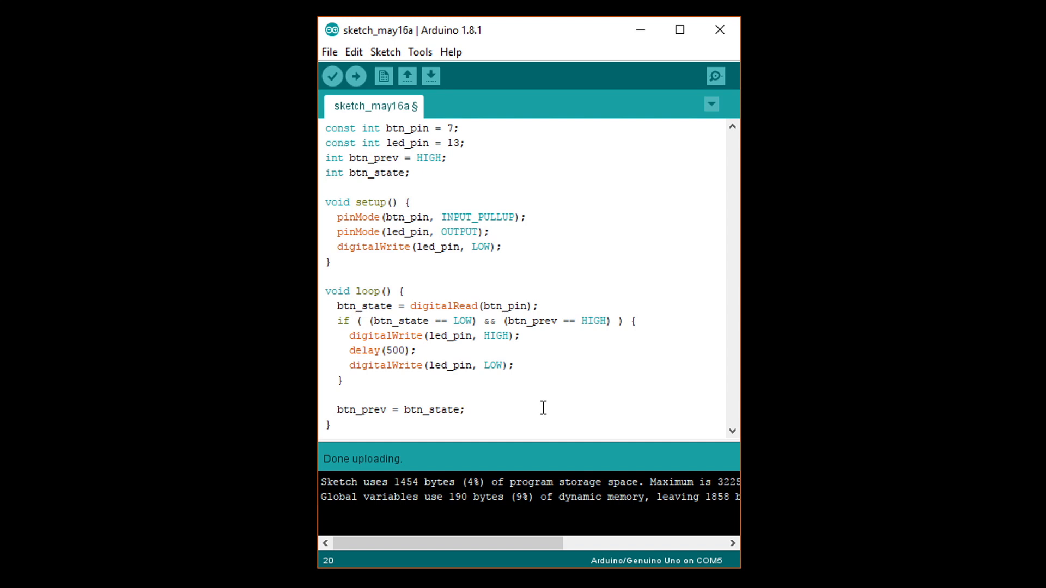
mouse_move(379, 118)
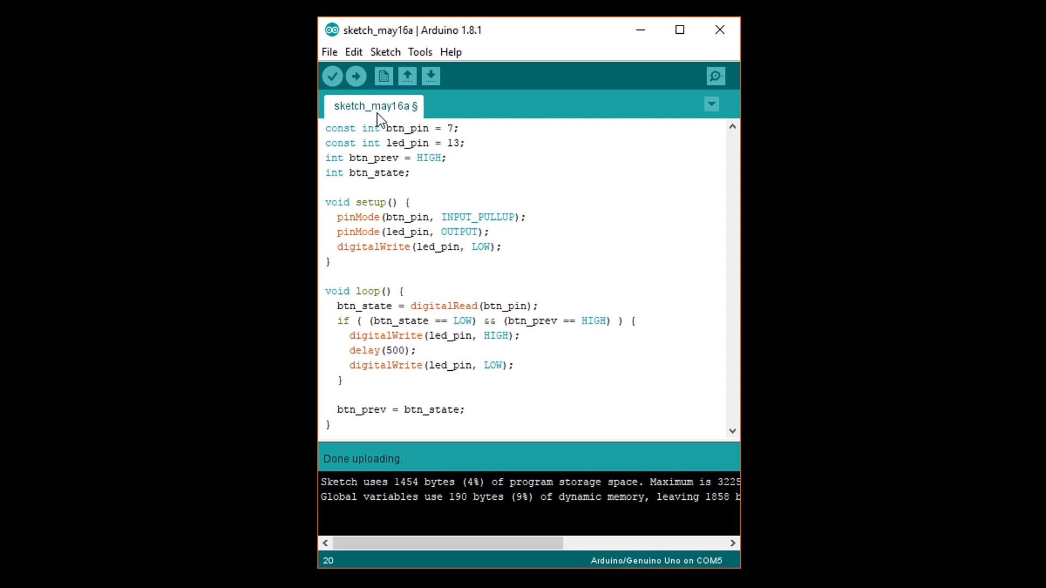
left_click(355, 77)
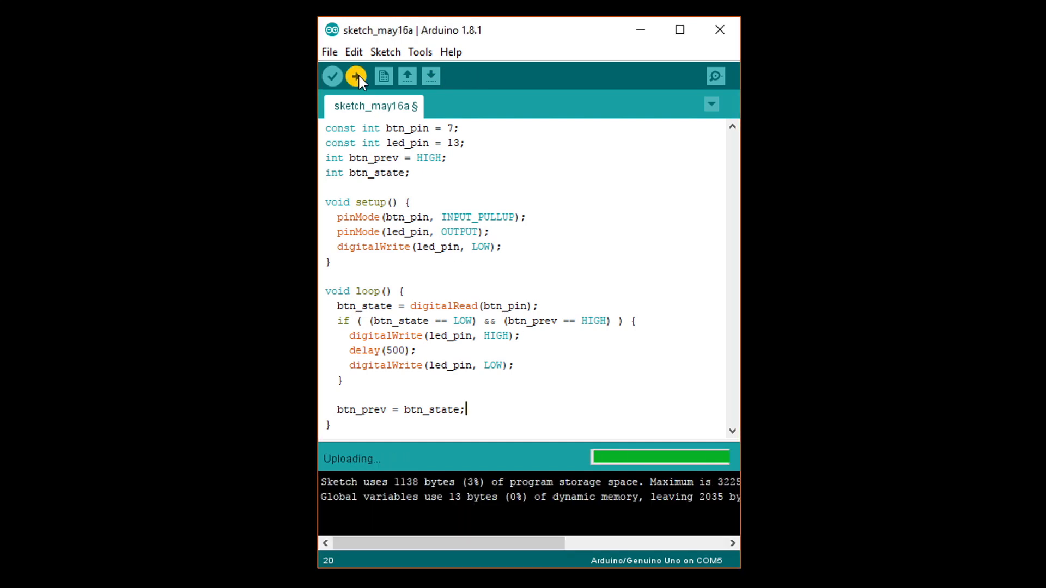